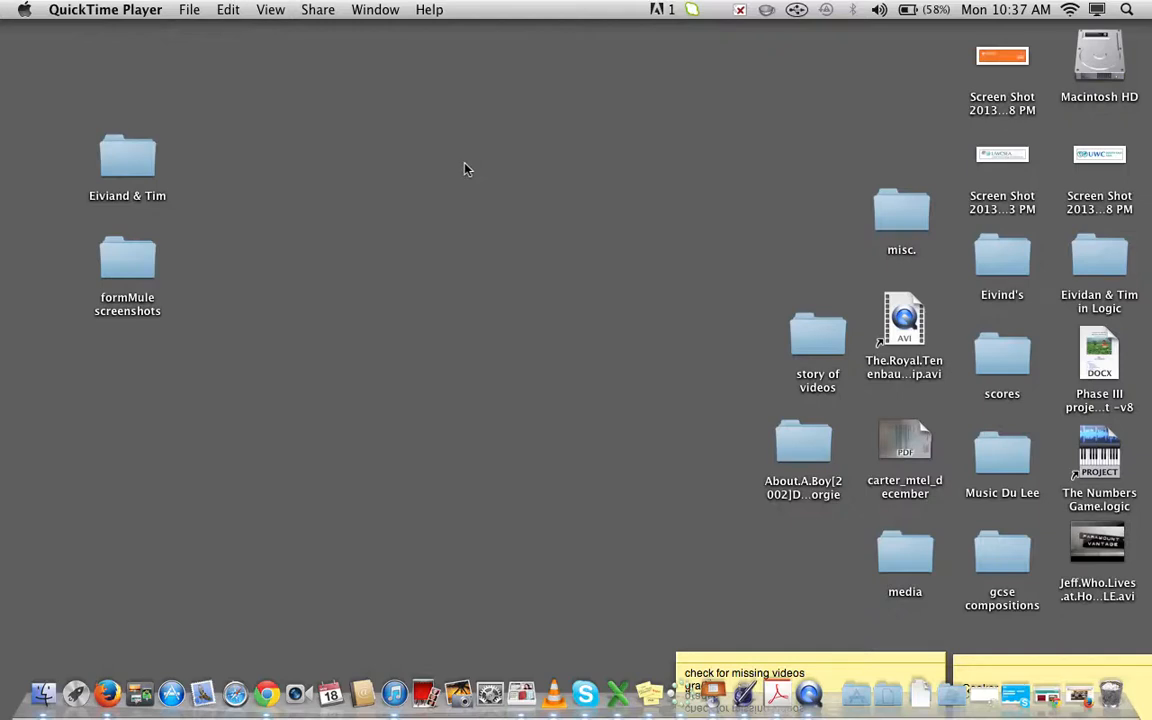
pyautogui.moveTo(490, 624)
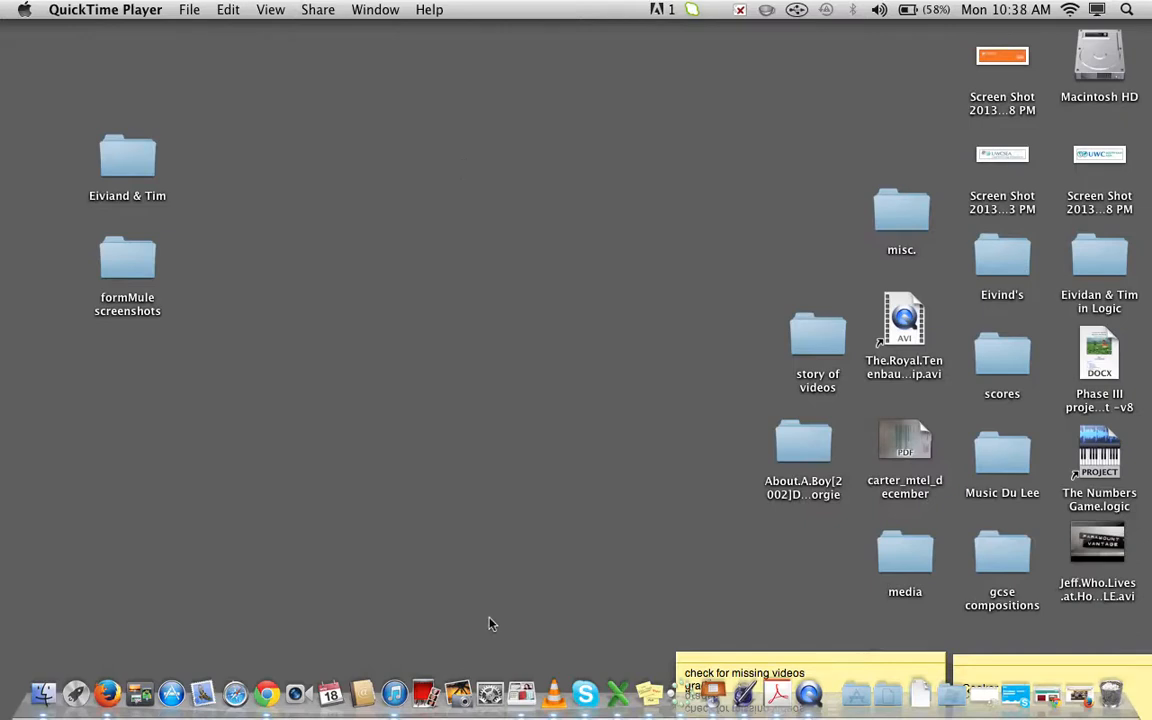
pyautogui.moveTo(340, 606)
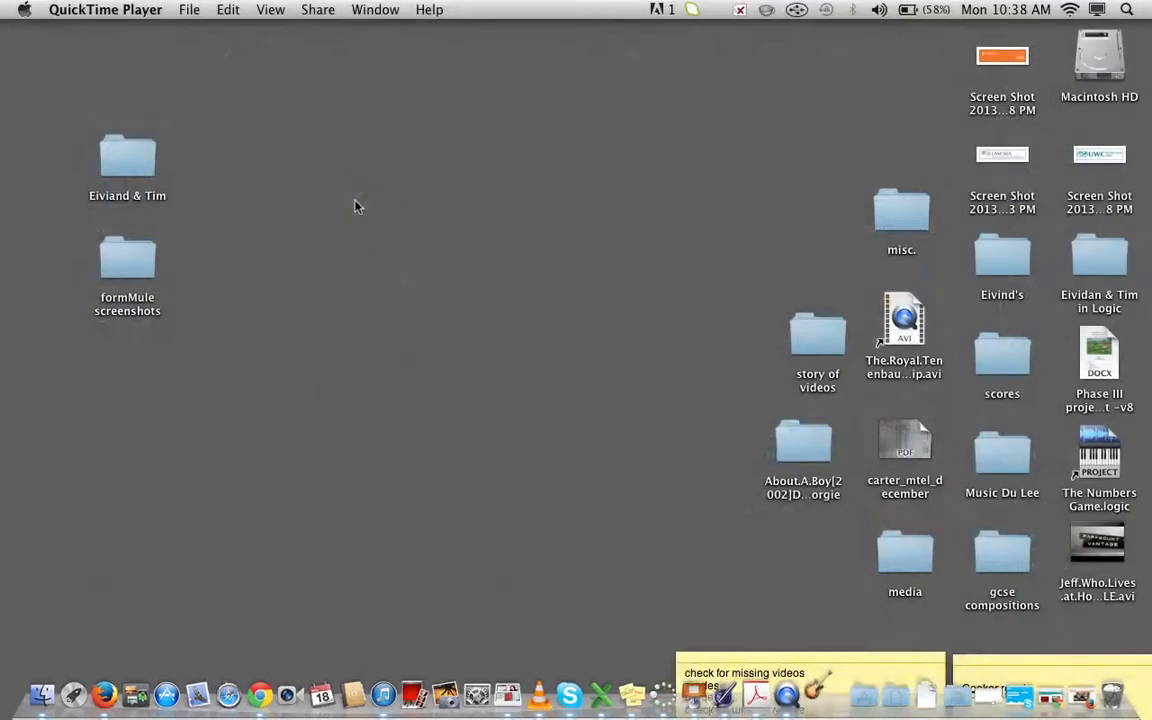
pyautogui.moveTo(652, 244)
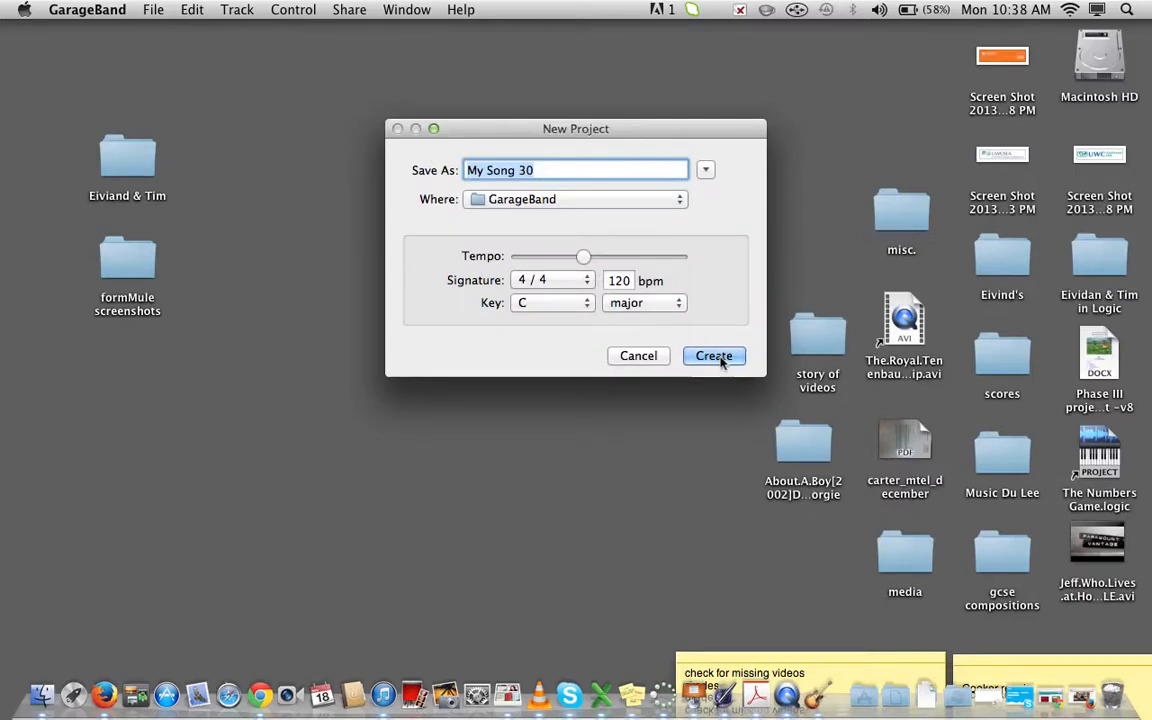
# - Create the My Song 30 project at 120 bpm, 4/4, C major
pyautogui.click(714, 356)
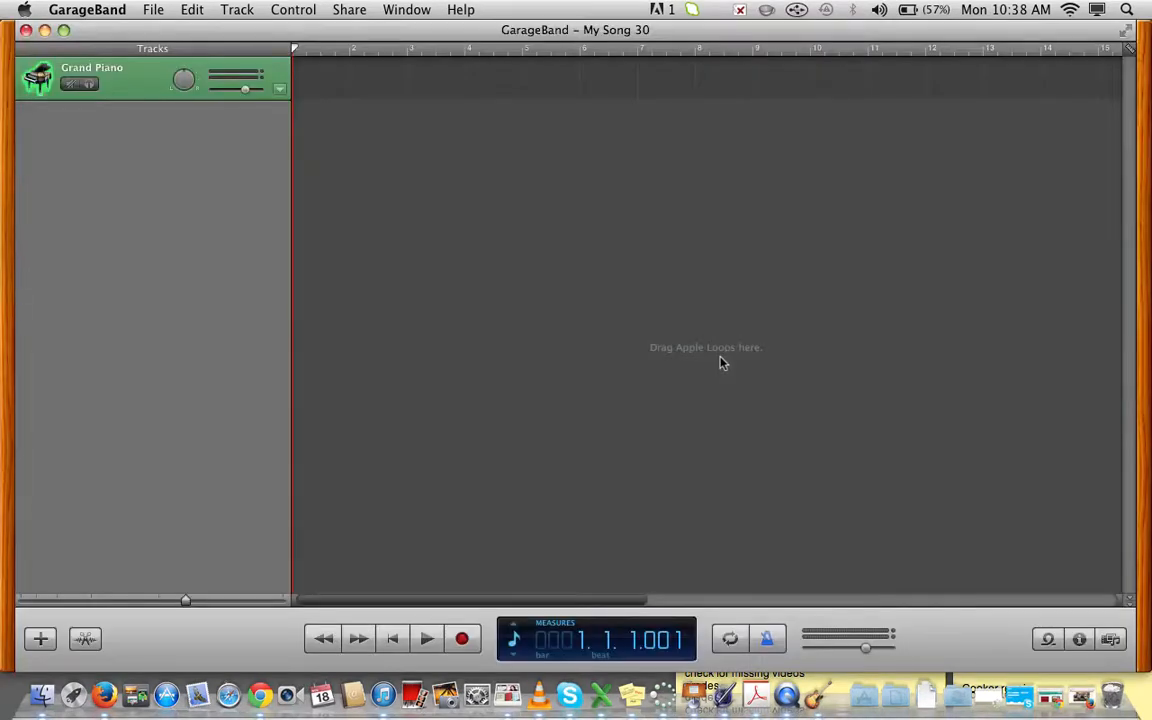
pyautogui.moveTo(254, 136)
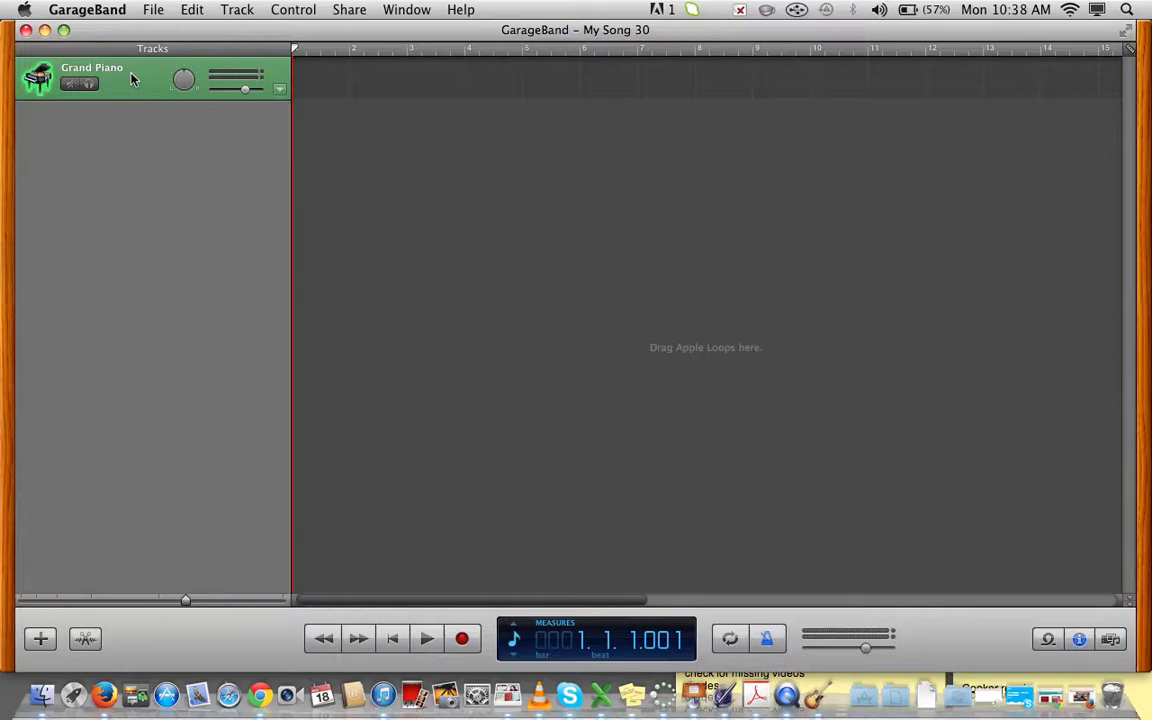
pyautogui.moveTo(162, 66)
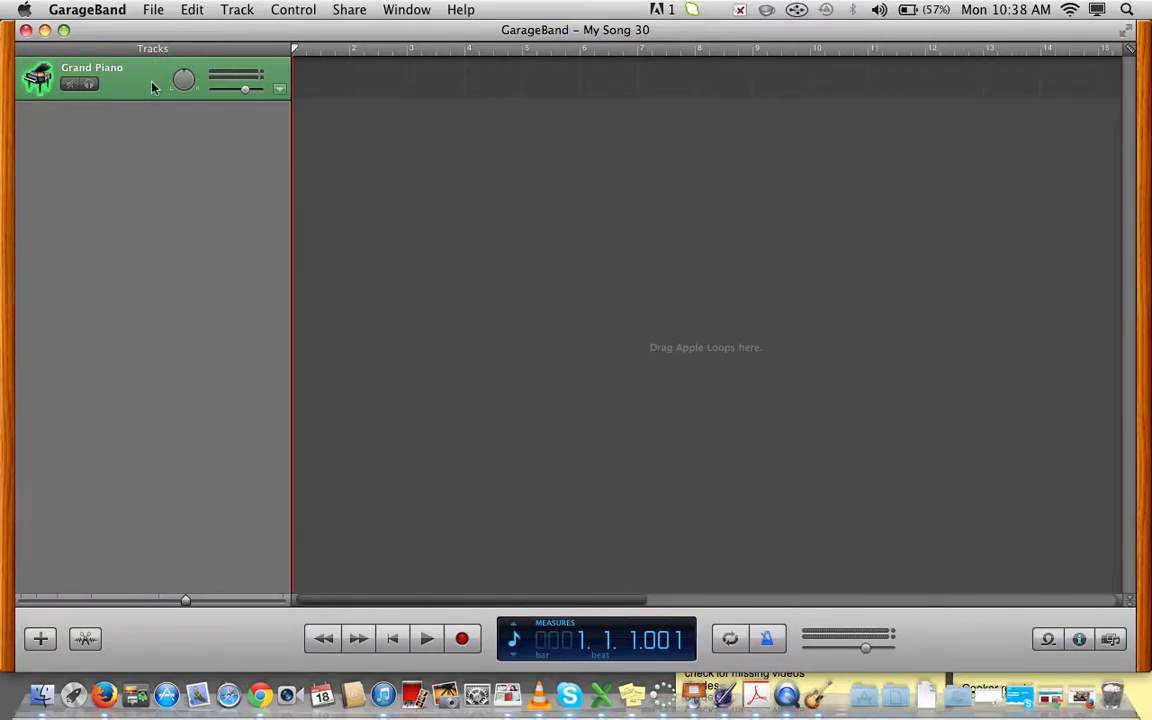
# - Show the track's instrument browser with the Drum Kits category listed
pyautogui.click(1076, 640)
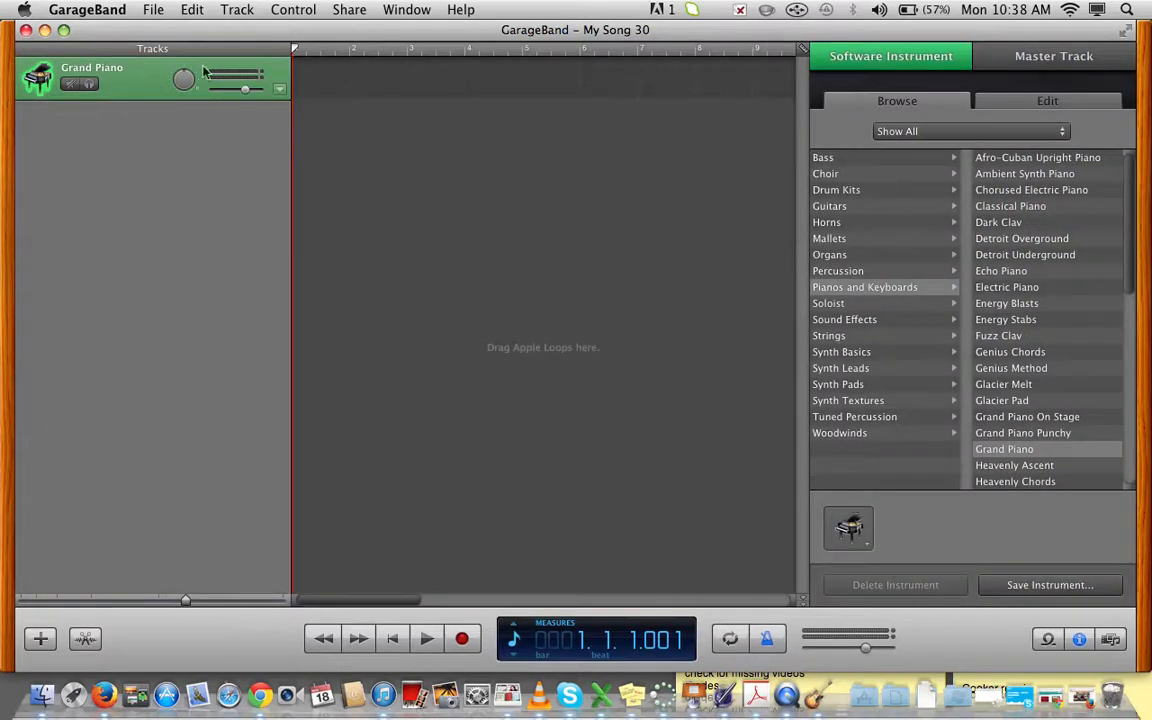
pyautogui.moveTo(894, 236)
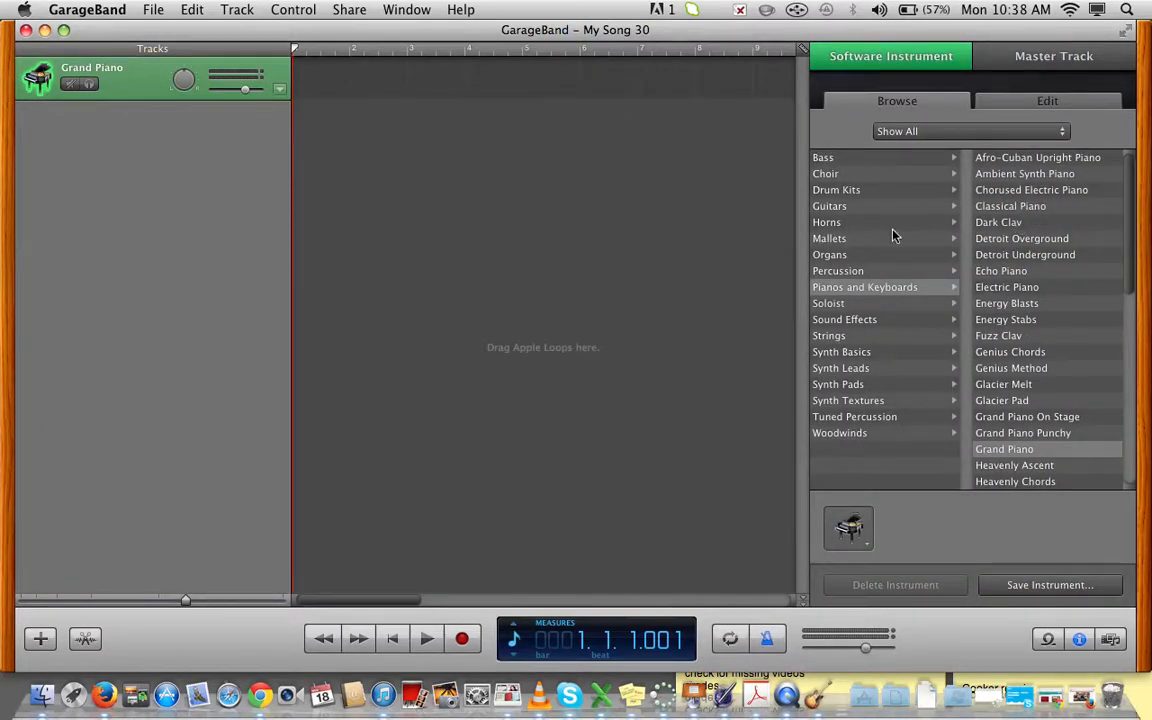
pyautogui.click(852, 188)
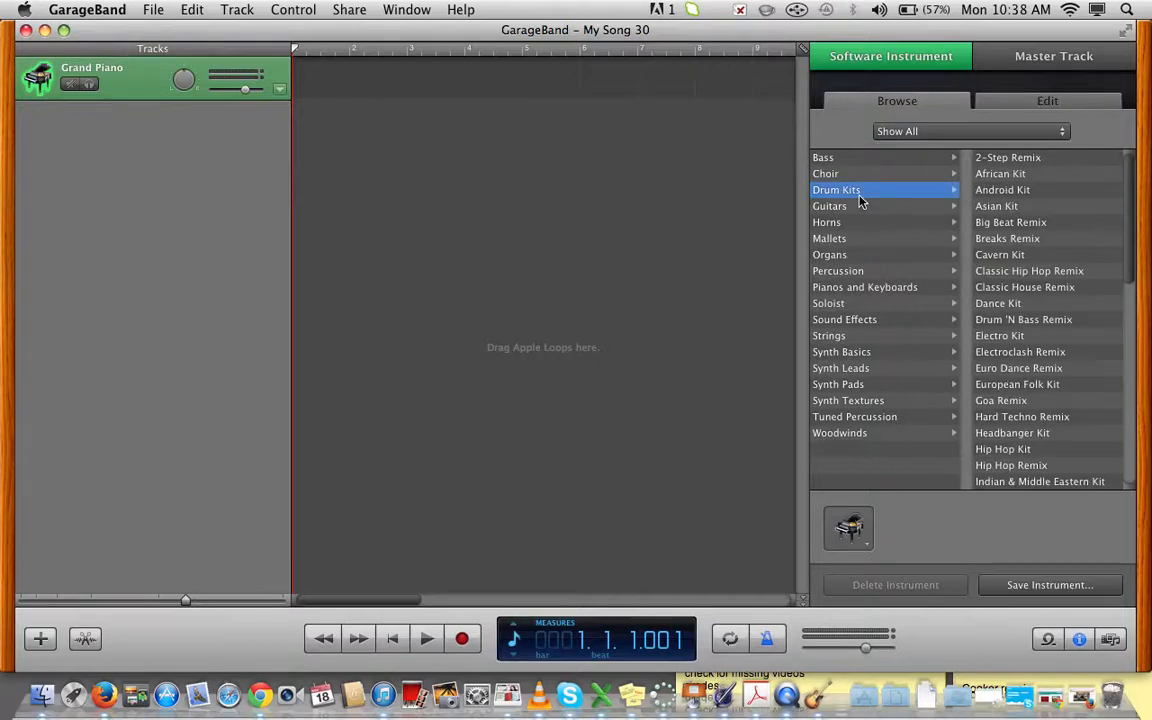
pyautogui.moveTo(1018, 368)
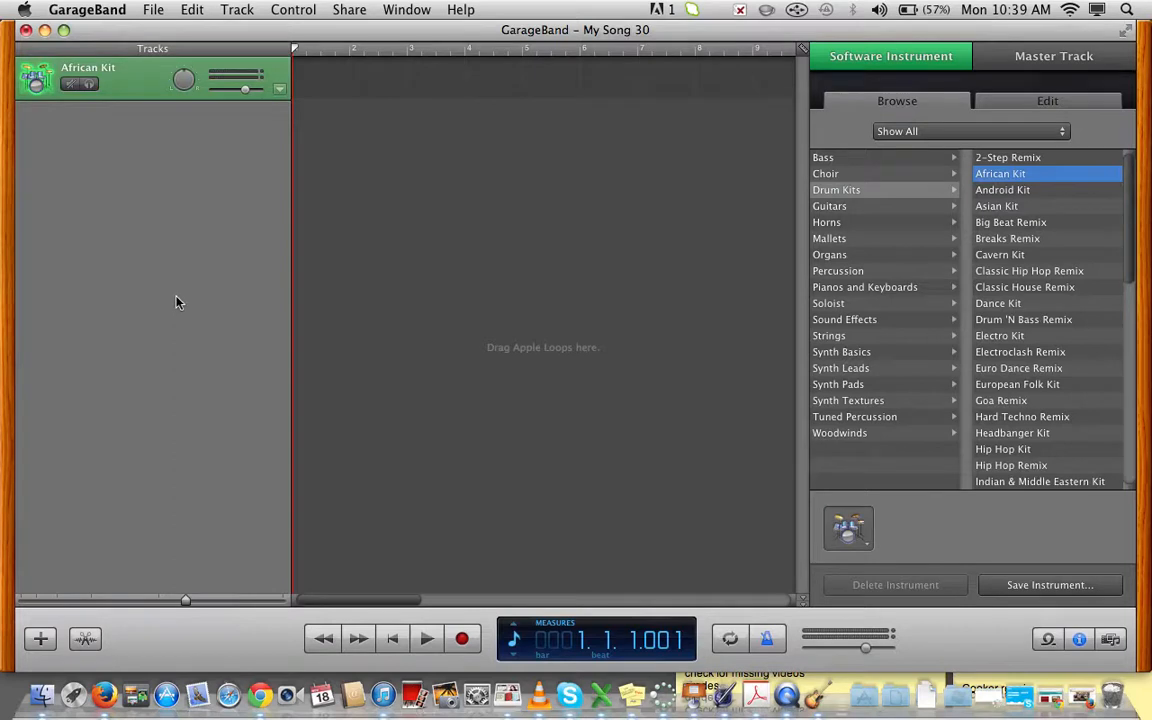
pyautogui.moveTo(160, 78)
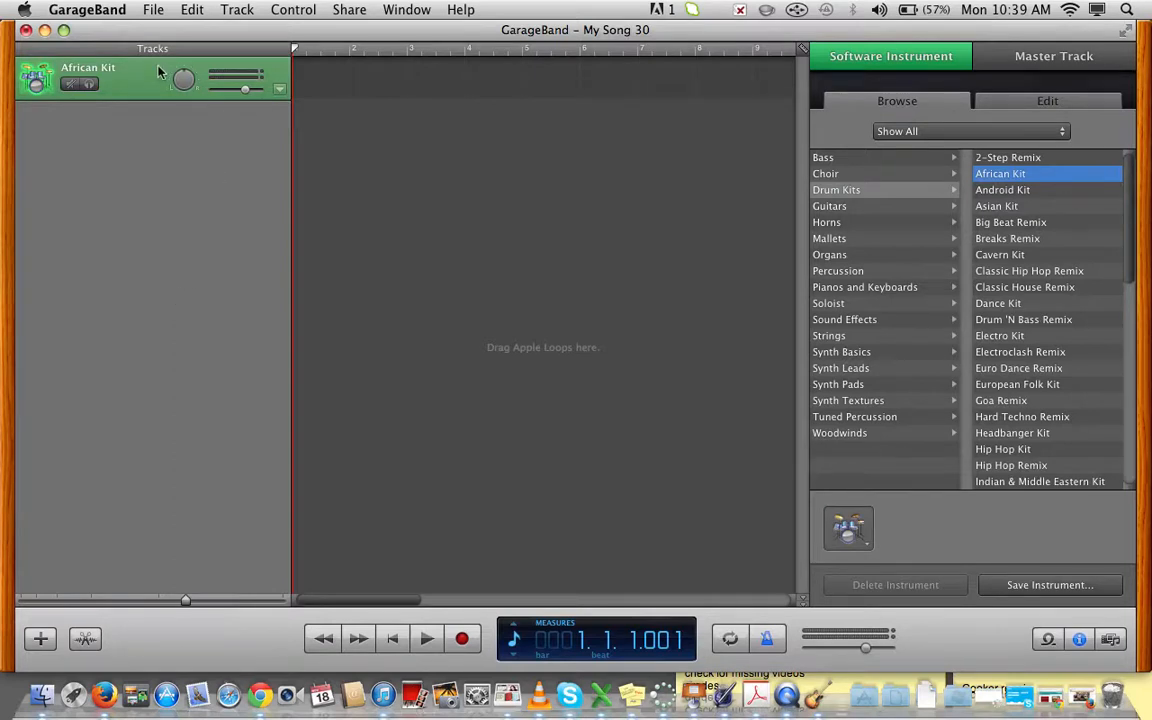
pyautogui.moveTo(240, 8)
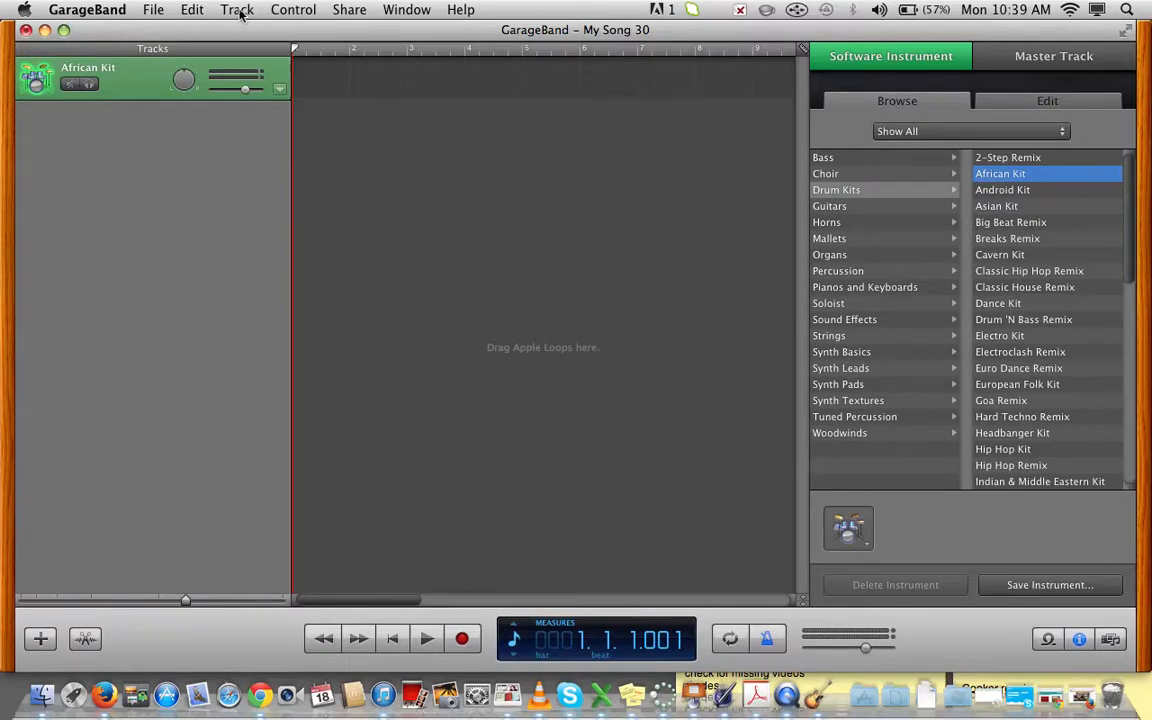
# - Add a second Software Instrument track from the Track menu
pyautogui.click(238, 10)
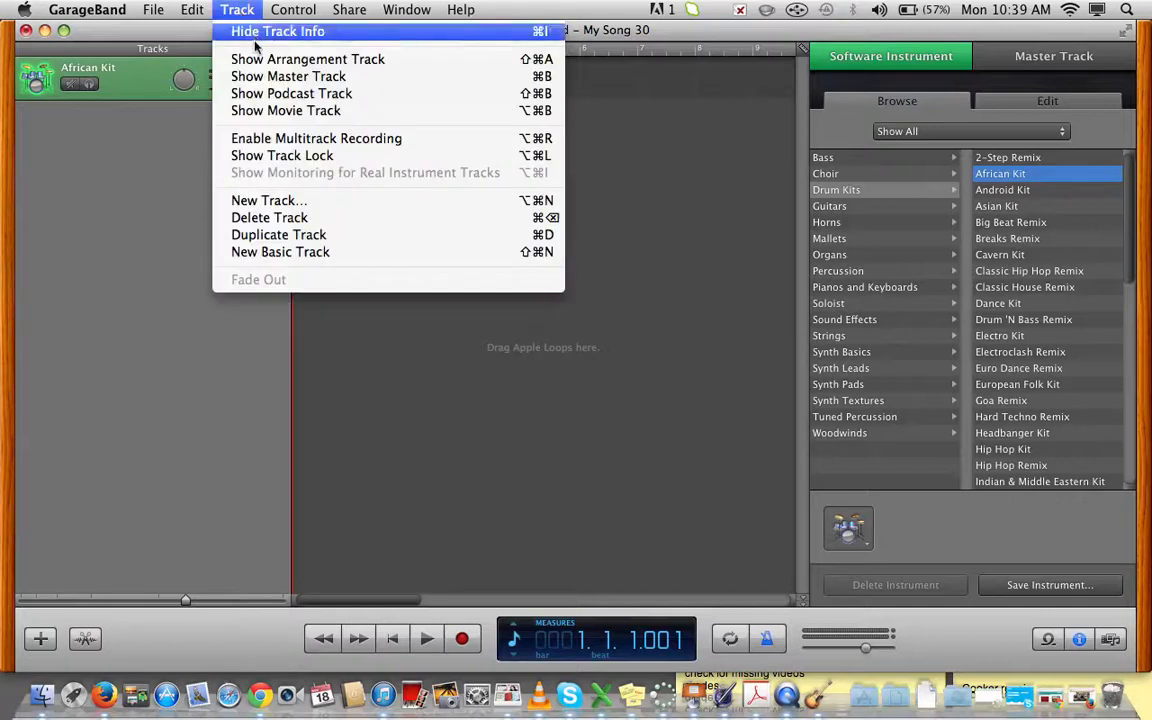
pyautogui.click(192, 8)
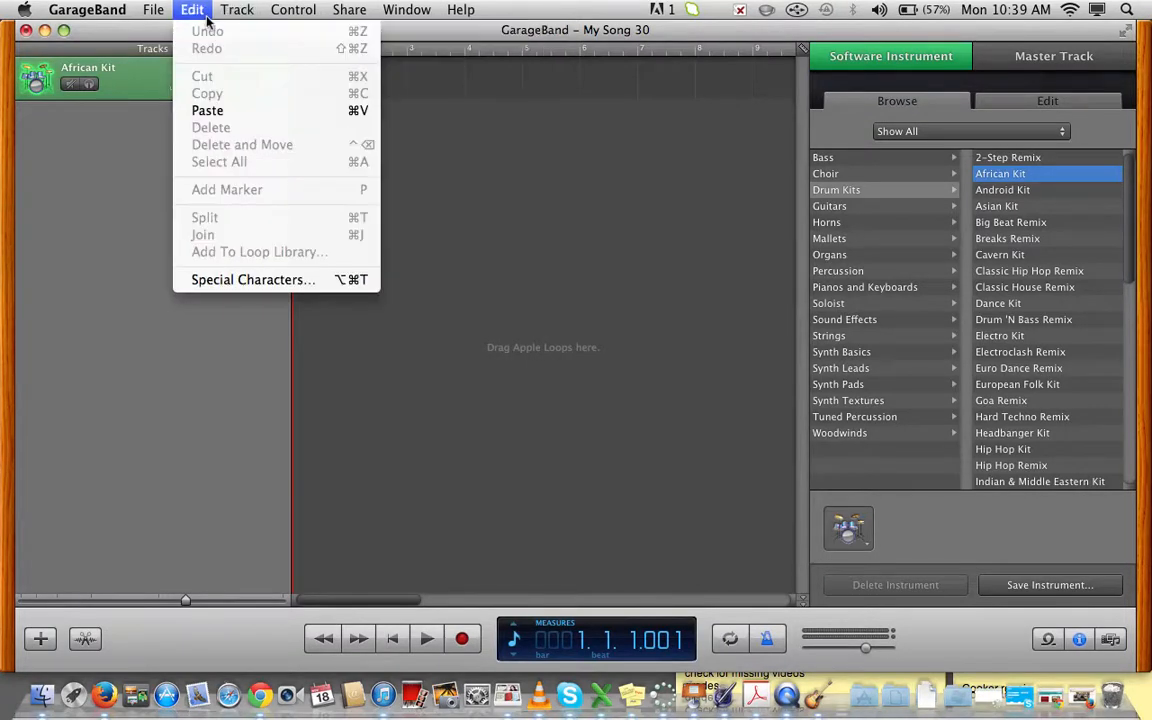
pyautogui.click(236, 8)
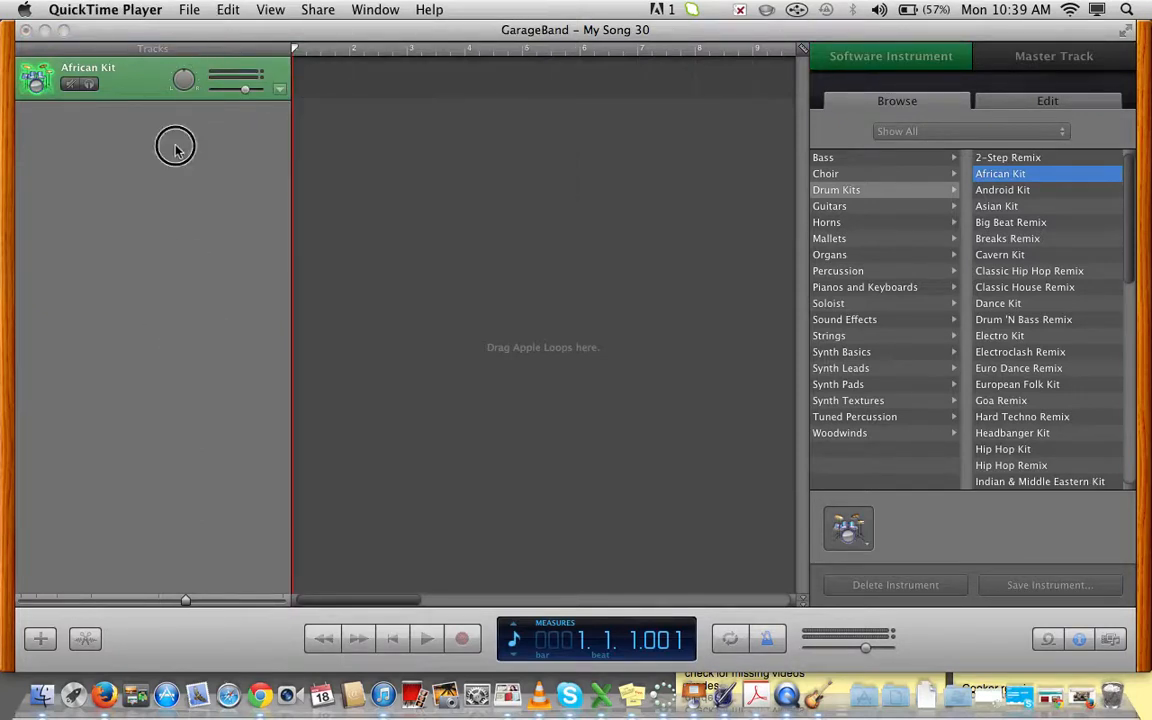
pyautogui.click(236, 8)
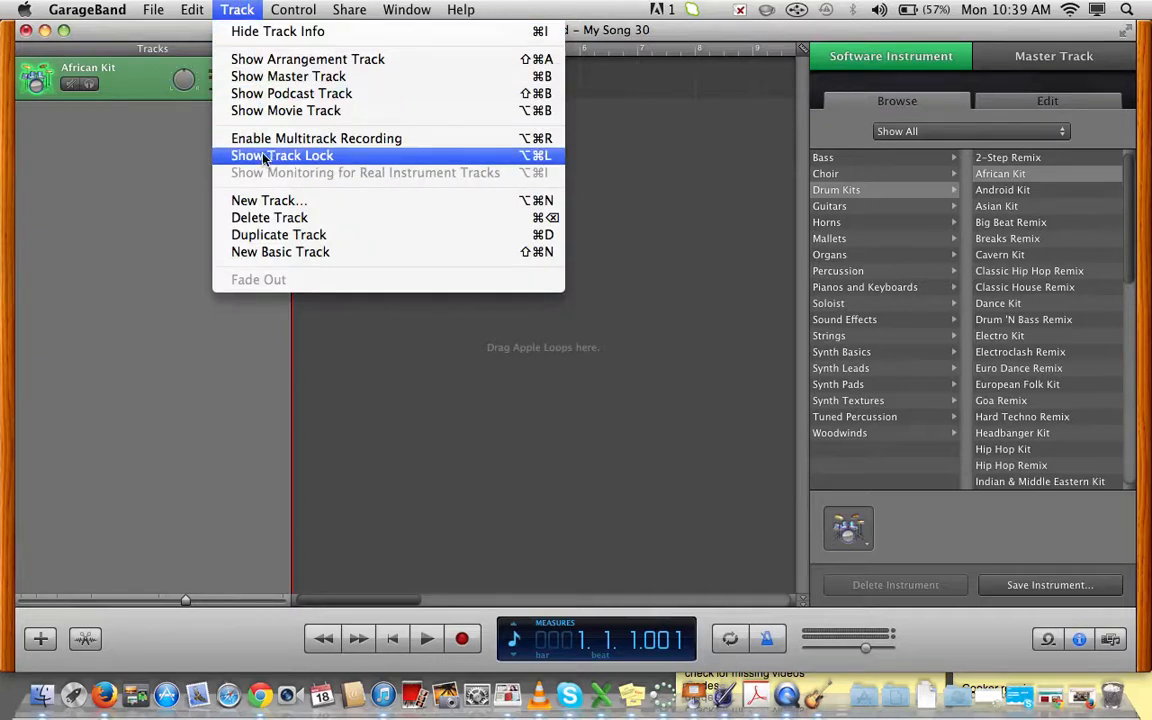
pyautogui.click(268, 200)
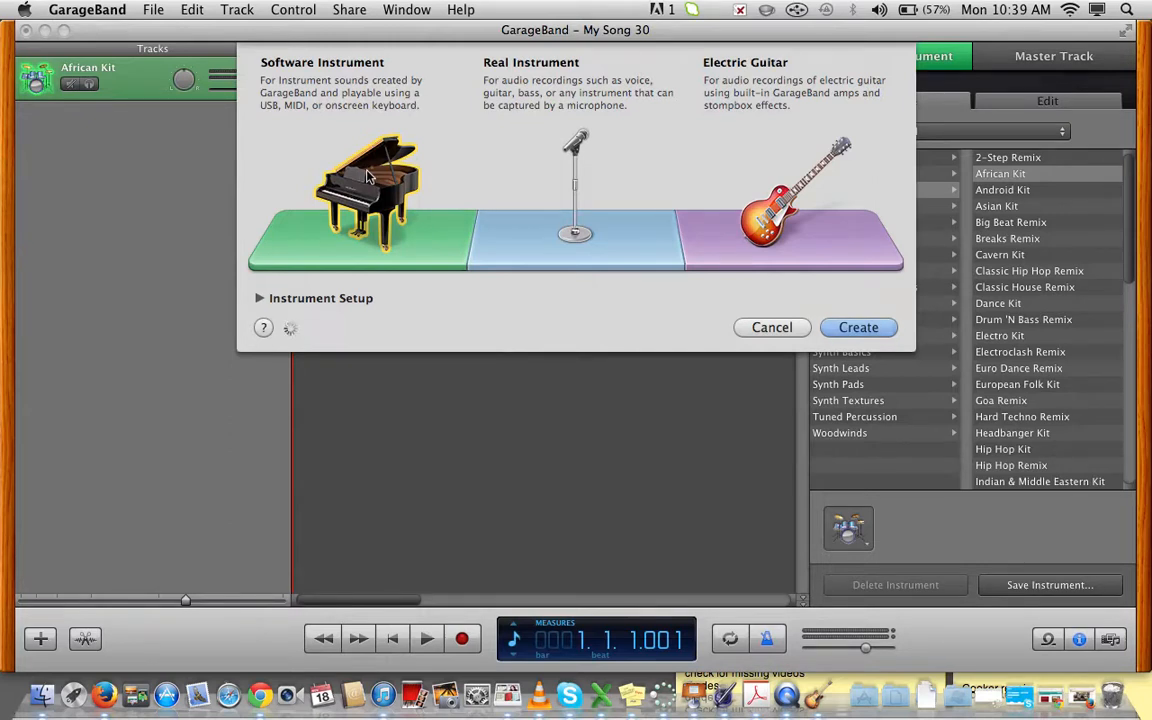
pyautogui.click(858, 328)
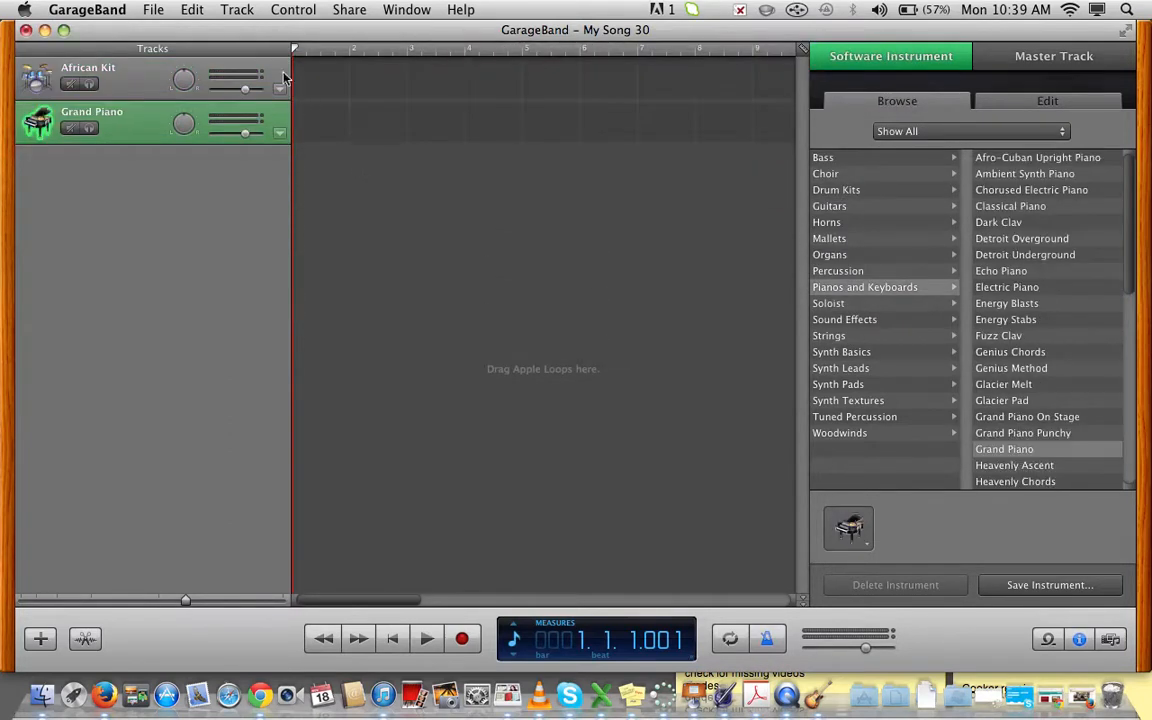
# - Add a third Software Instrument track and select the middle Grand Piano track
pyautogui.click(236, 8)
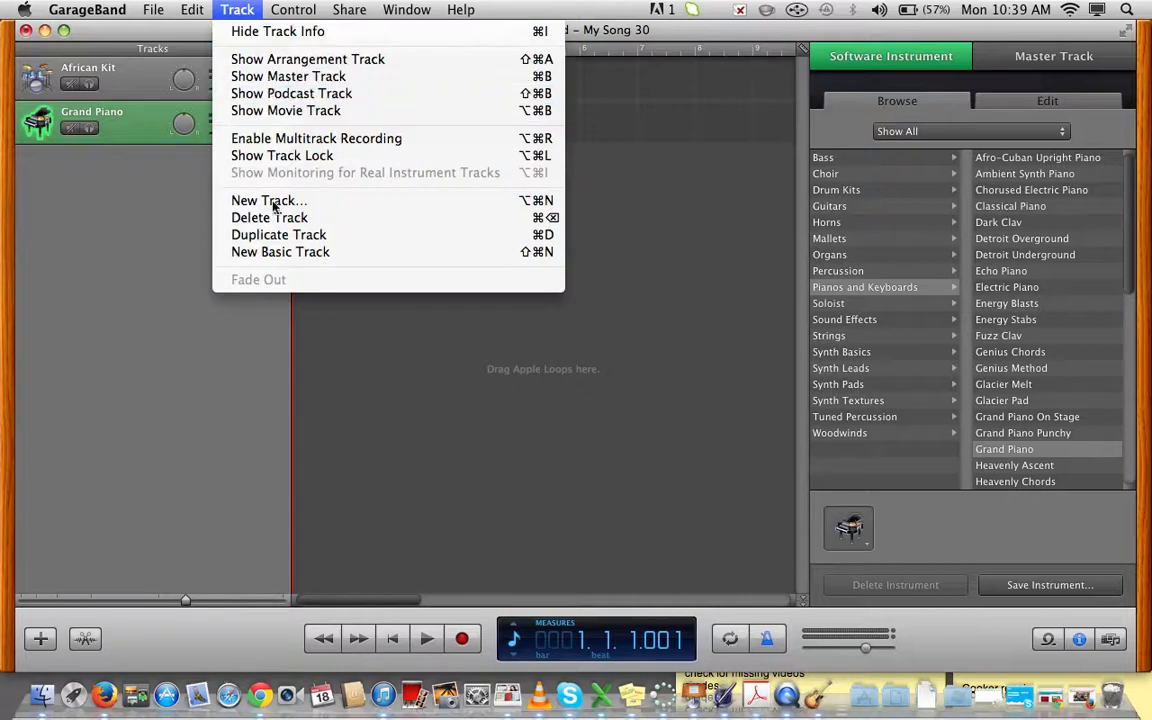
pyautogui.click(268, 200)
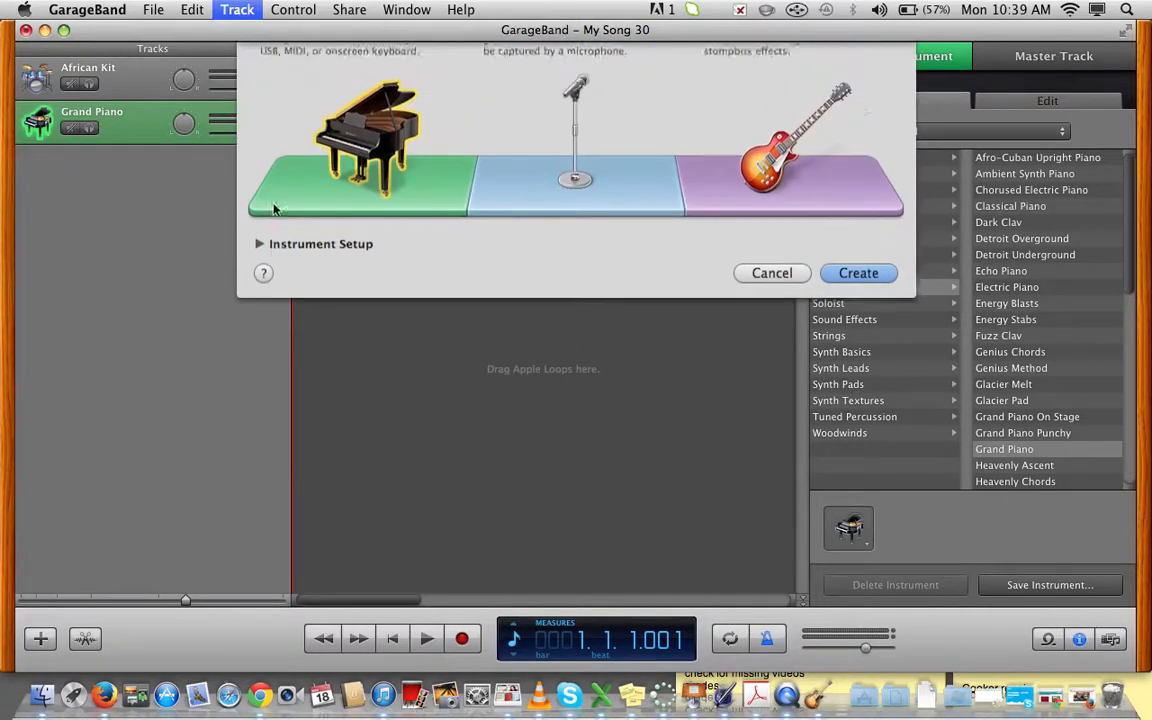
pyautogui.click(858, 272)
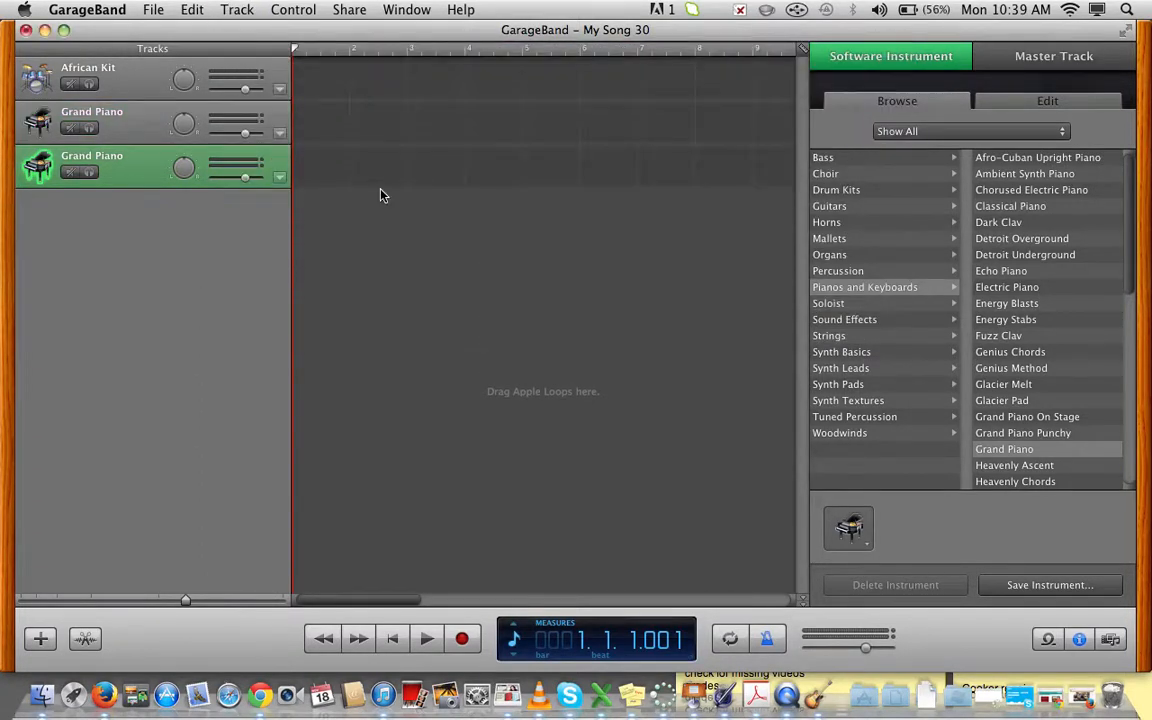
pyautogui.click(92, 120)
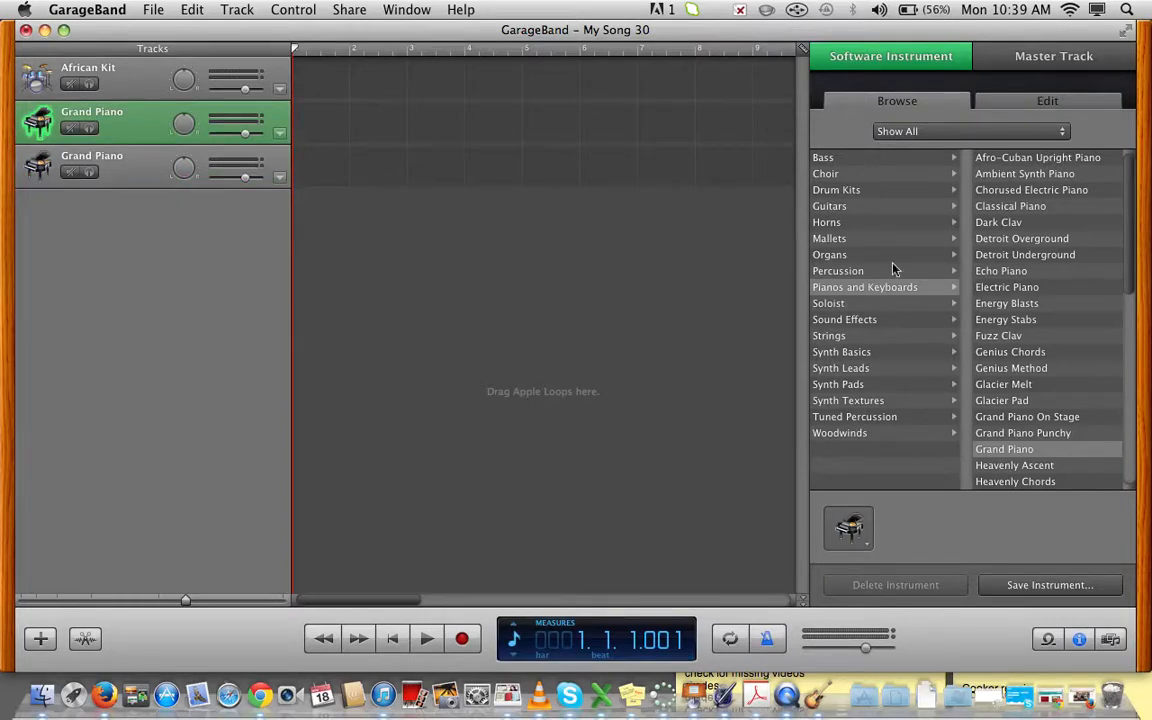
pyautogui.moveTo(840, 272)
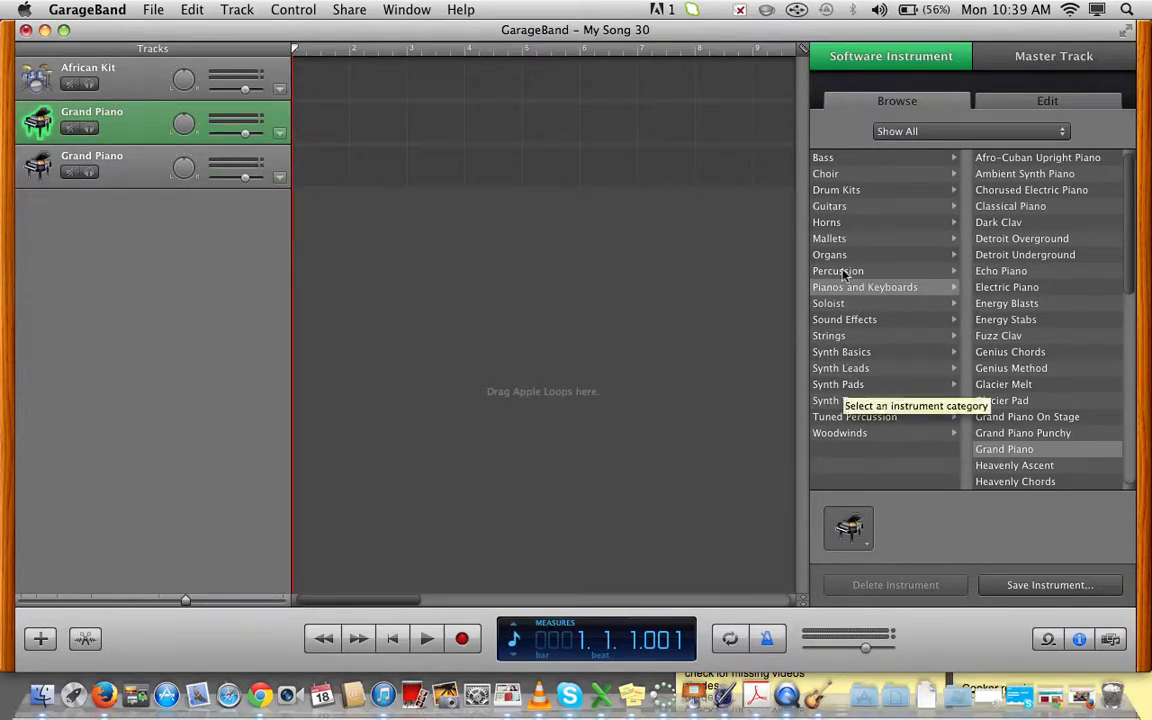
# - Switch the second and third tracks from Grand Piano to African Kit
pyautogui.click(836, 188)
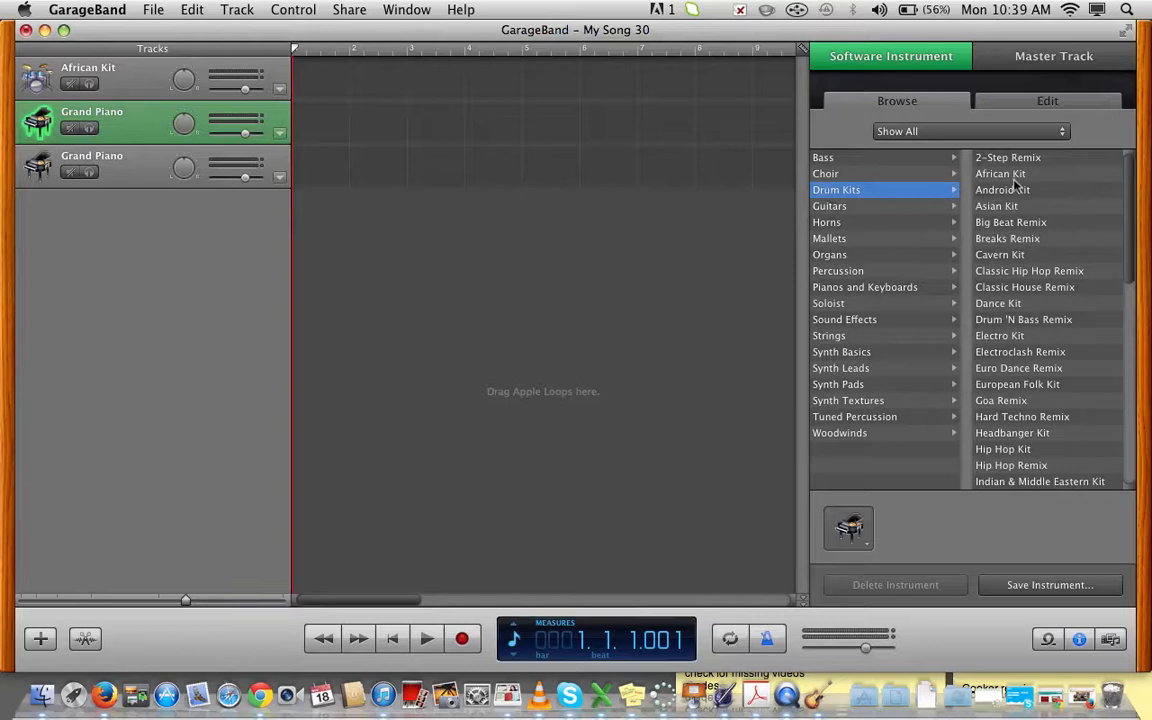
pyautogui.click(1000, 172)
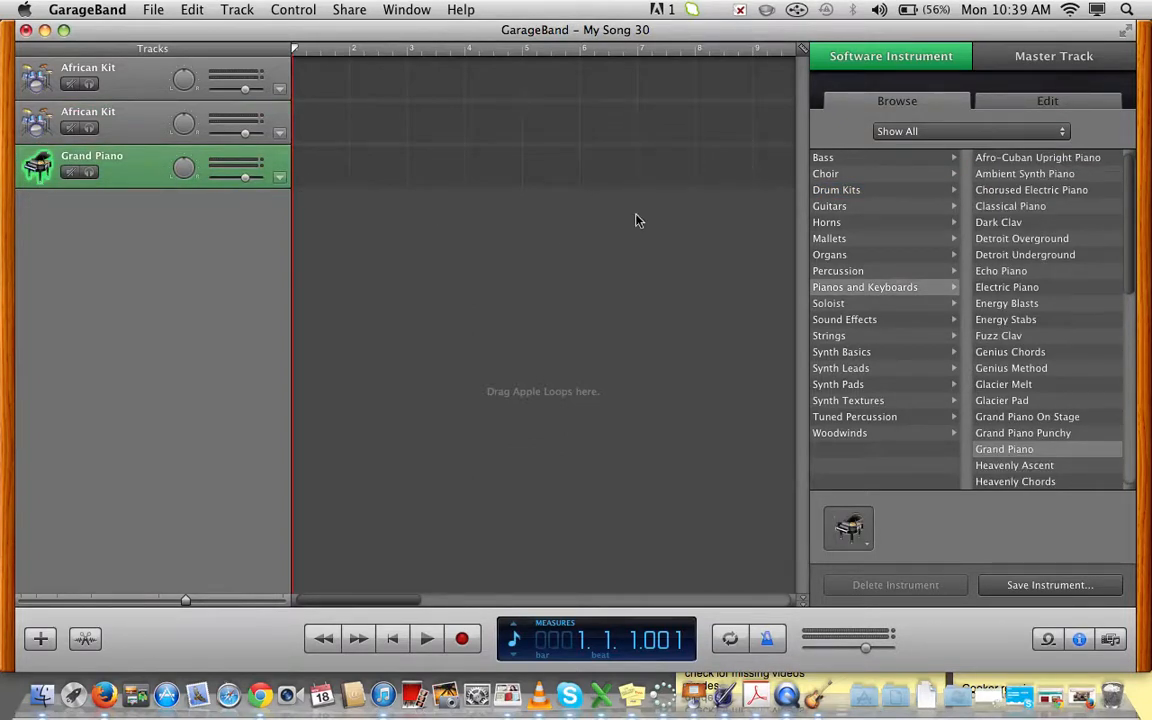
pyautogui.moveTo(868, 200)
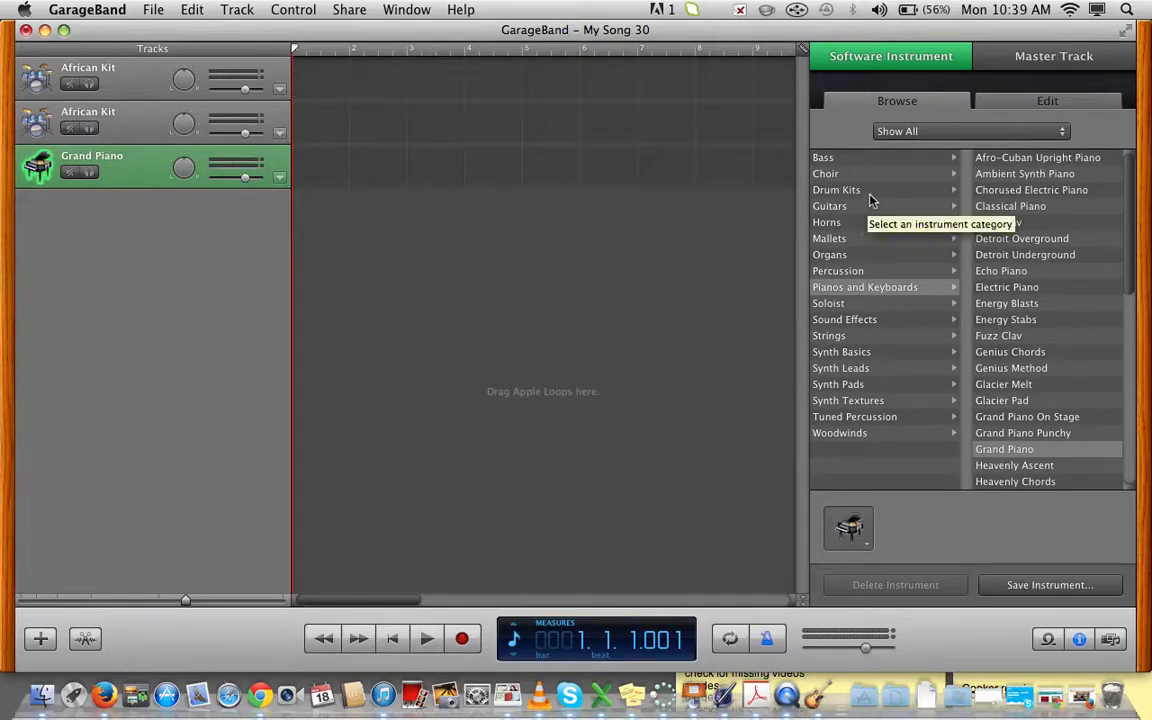
pyautogui.moveTo(856, 304)
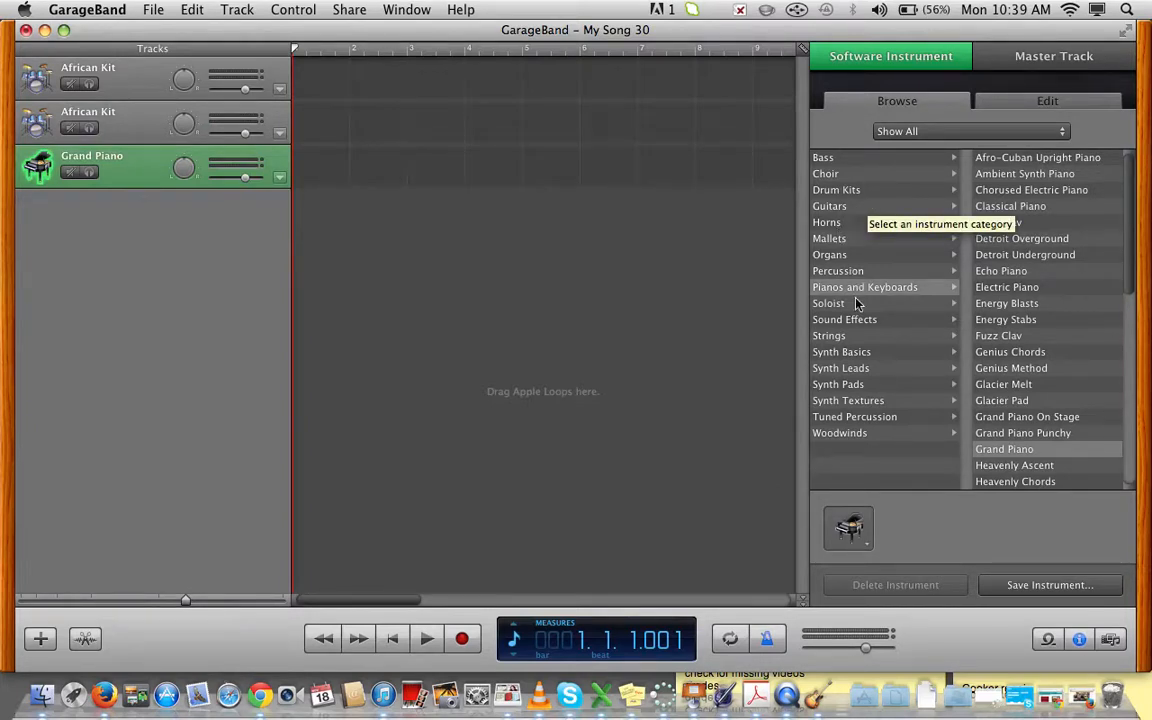
pyautogui.moveTo(866, 374)
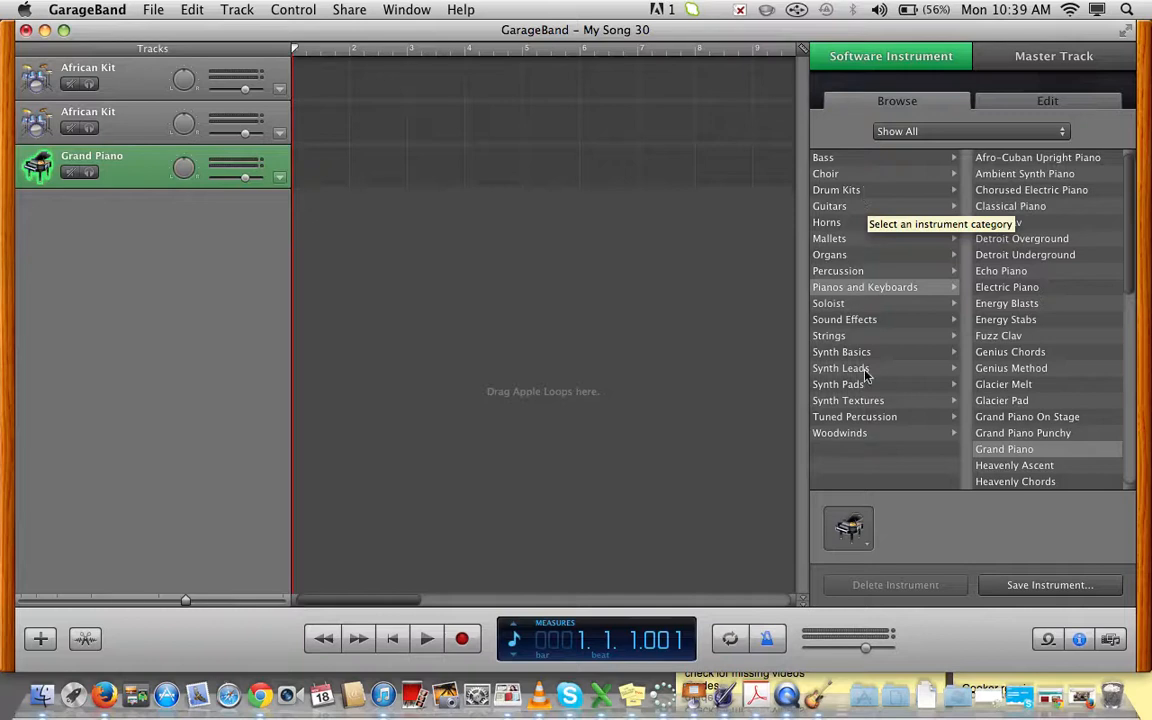
pyautogui.moveTo(868, 272)
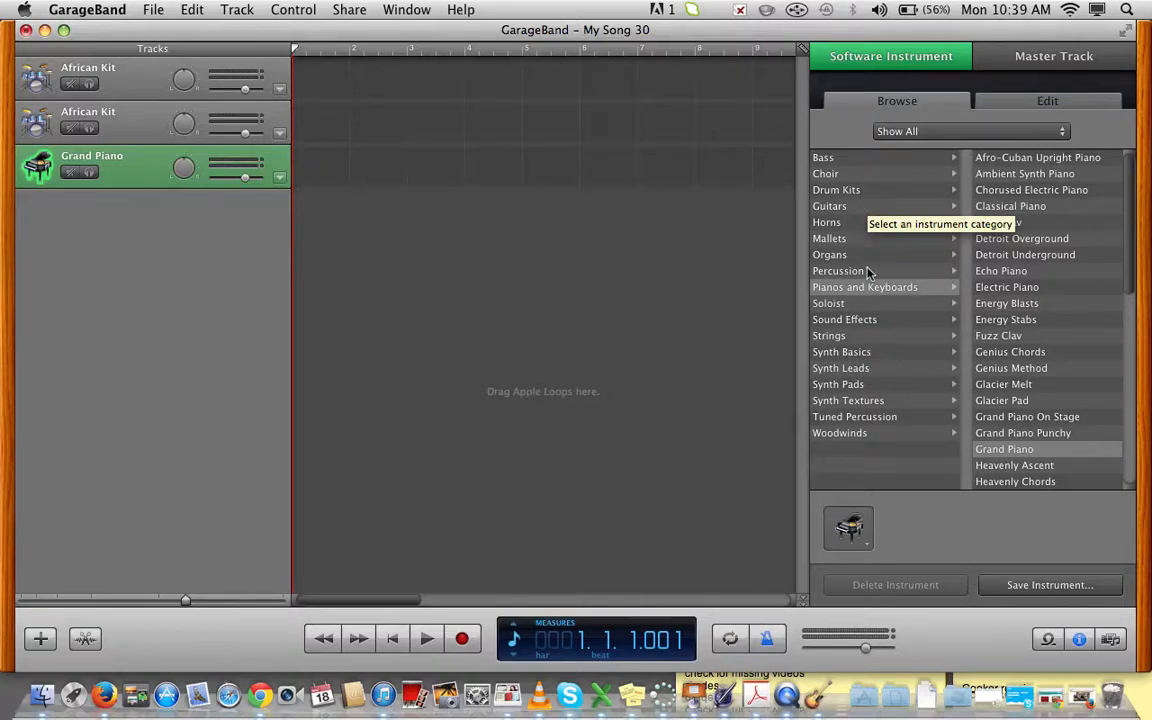
pyautogui.click(836, 188)
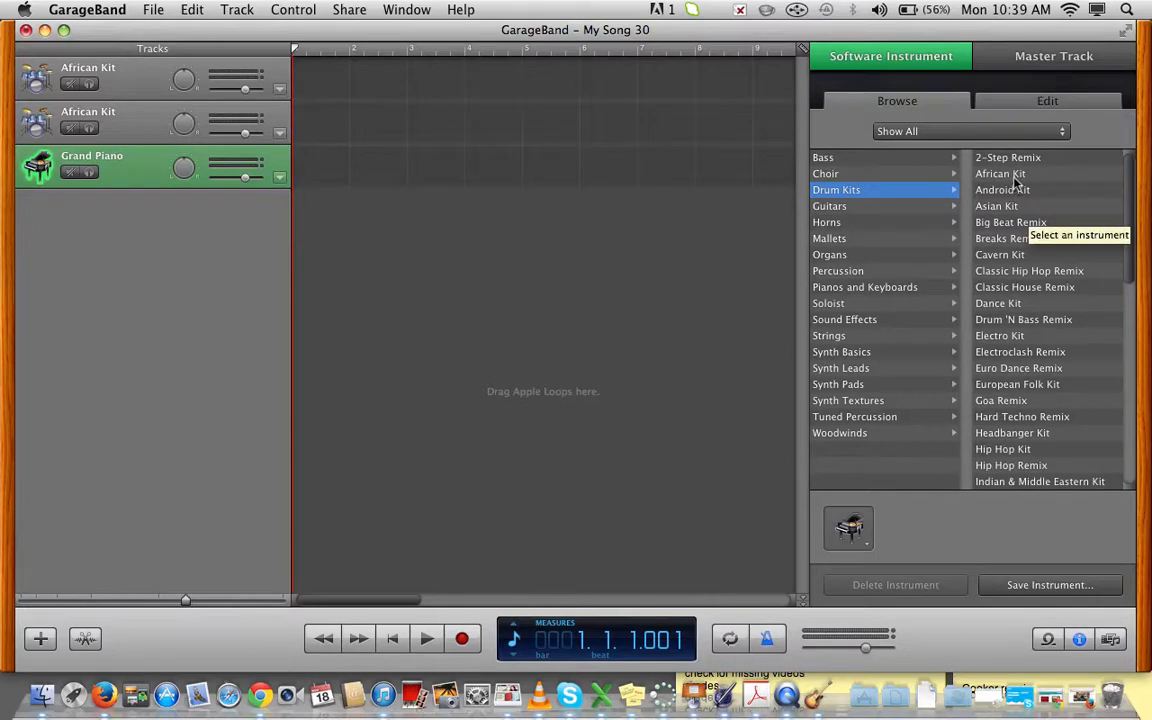
pyautogui.click(1000, 172)
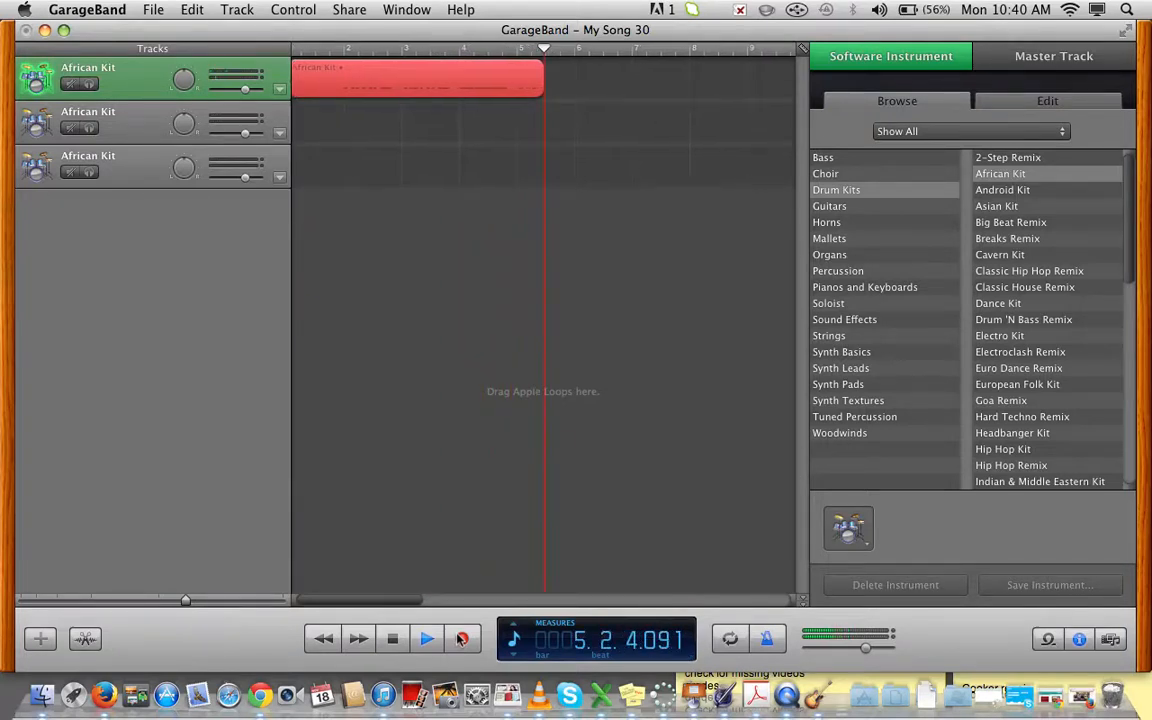
# - Record a roughly ten-measure drum region on the first track and stop
pyautogui.click(424, 638)
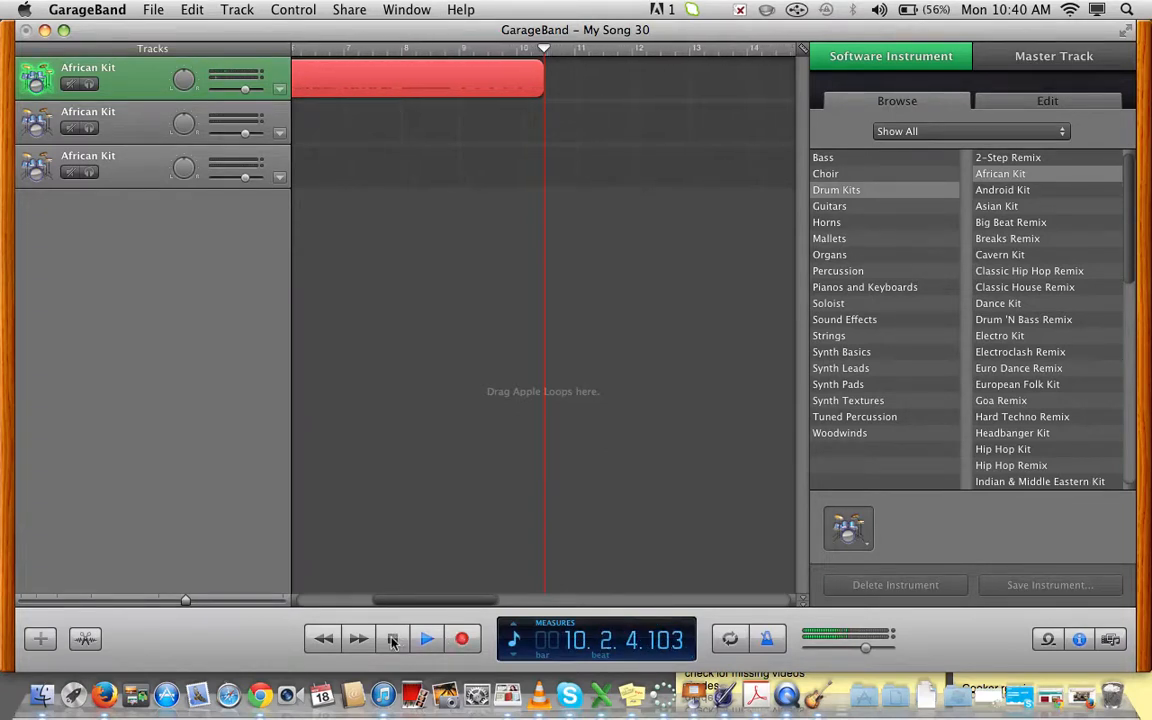
pyautogui.click(392, 640)
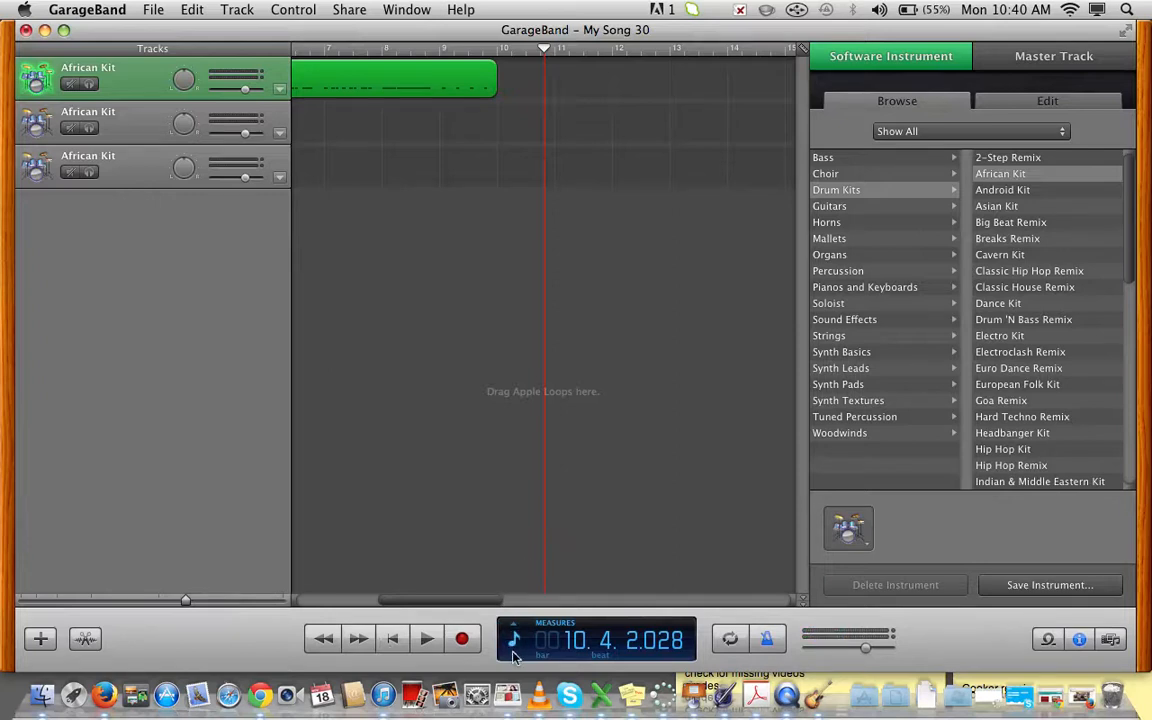
pyautogui.click(512, 640)
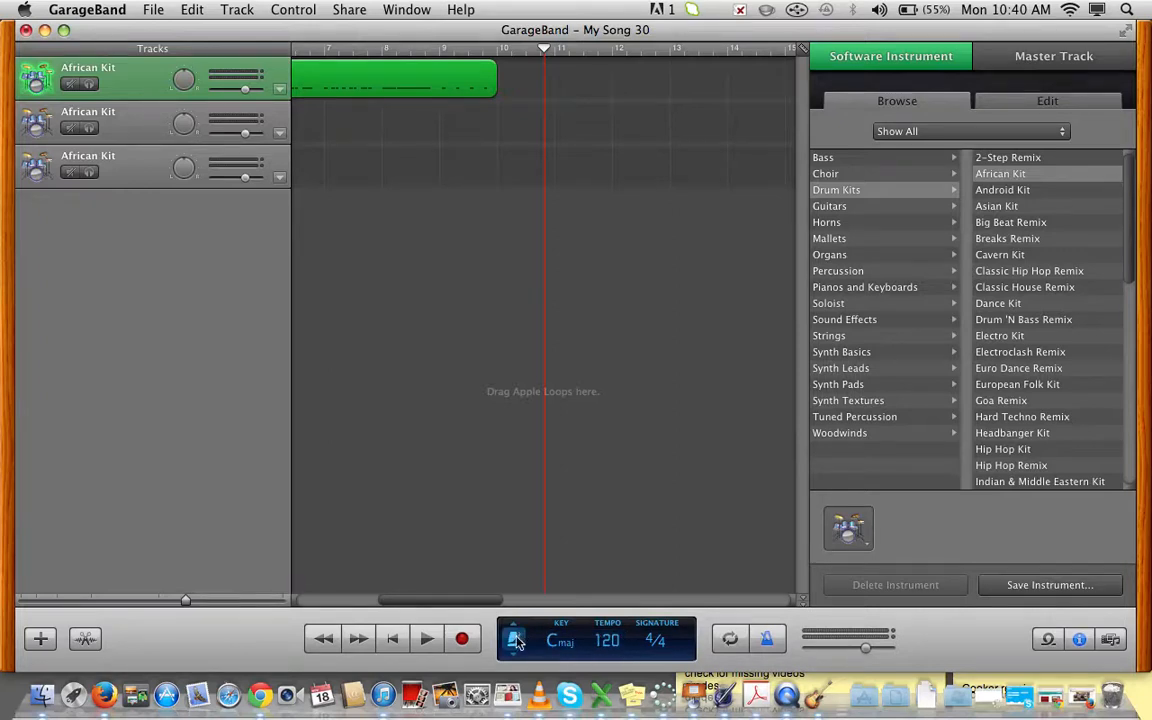
# - Show the Project readout and lower the tempo from 120 to 90 bpm
pyautogui.click(516, 640)
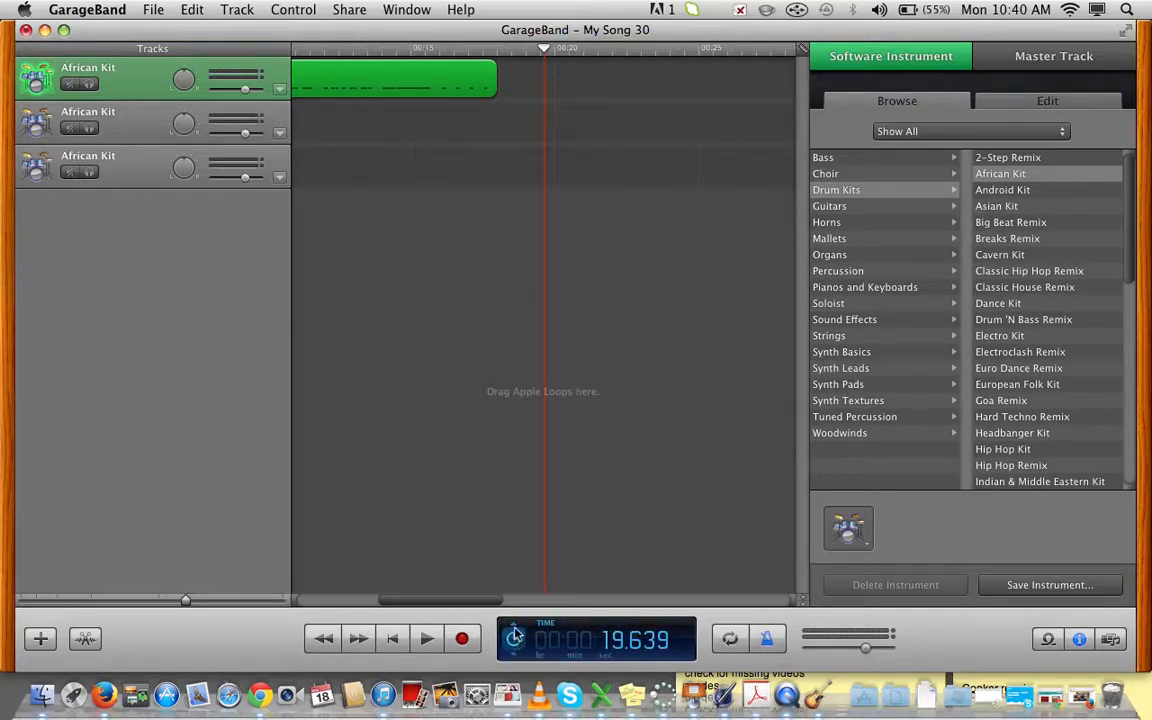
pyautogui.click(516, 636)
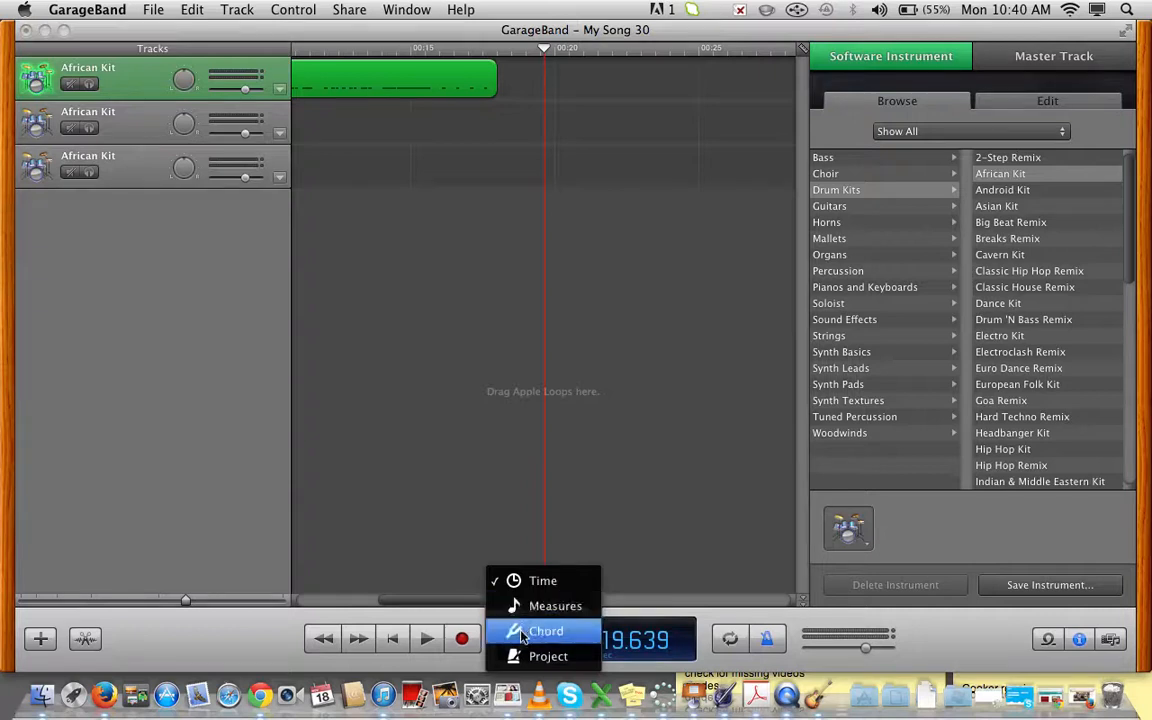
pyautogui.click(546, 632)
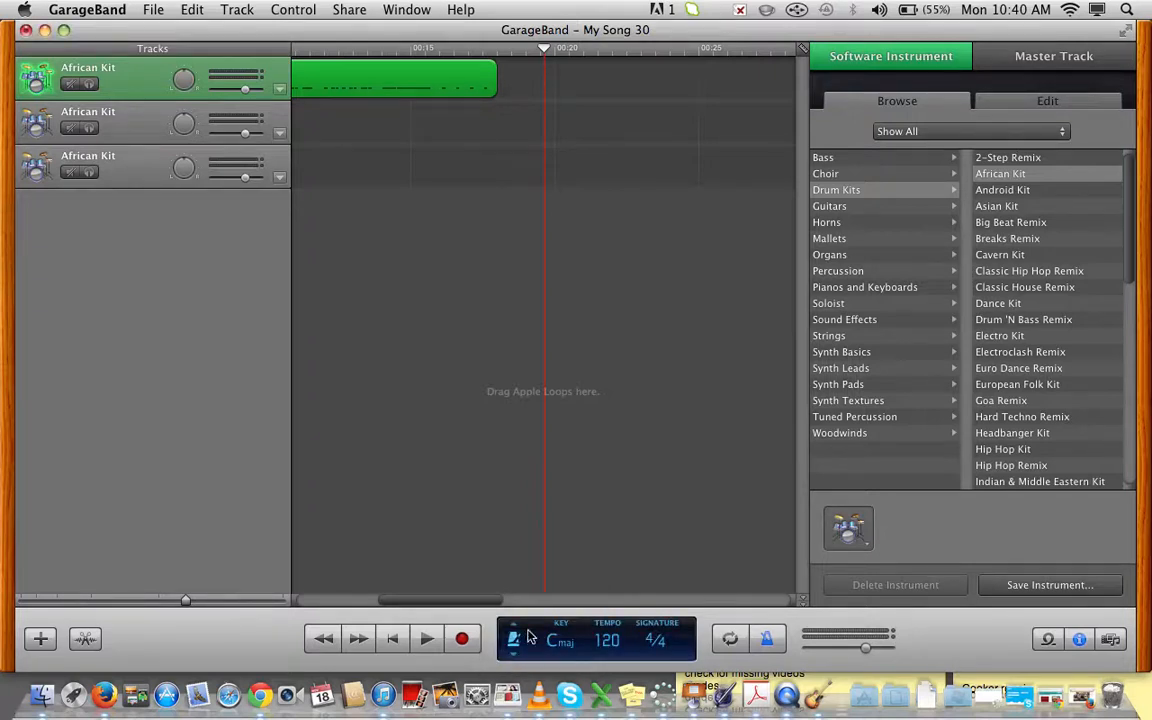
pyautogui.click(606, 640)
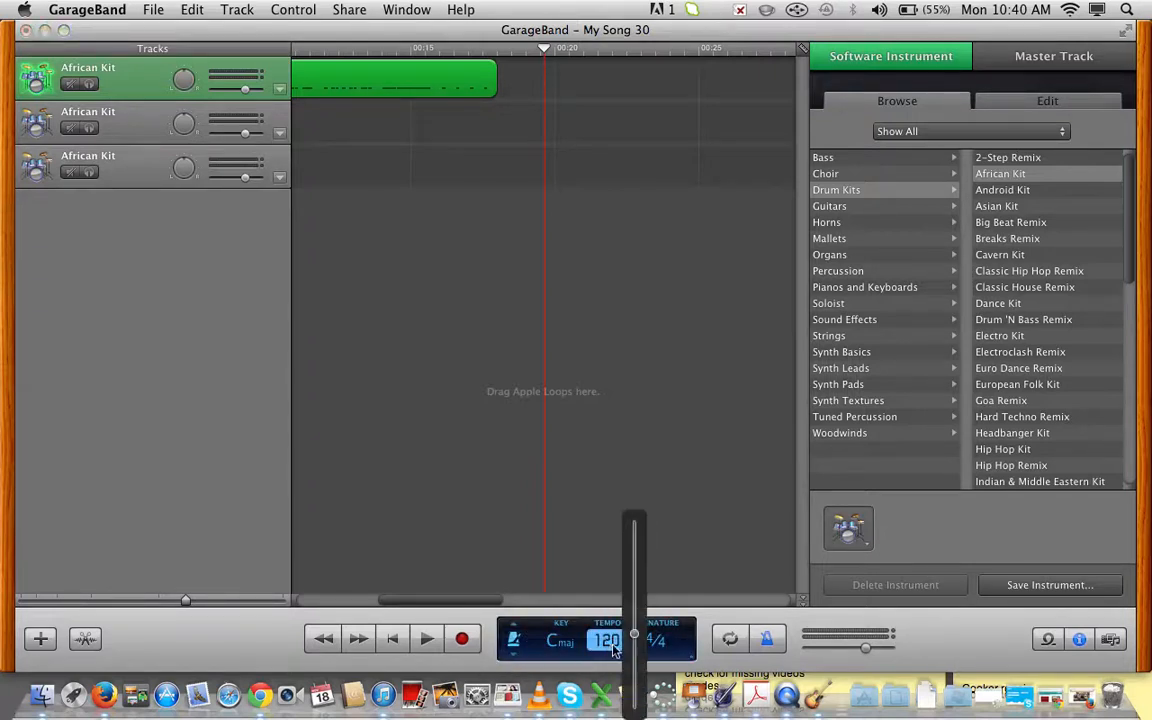
pyautogui.moveTo(632, 636); pyautogui.dragTo(632, 648)
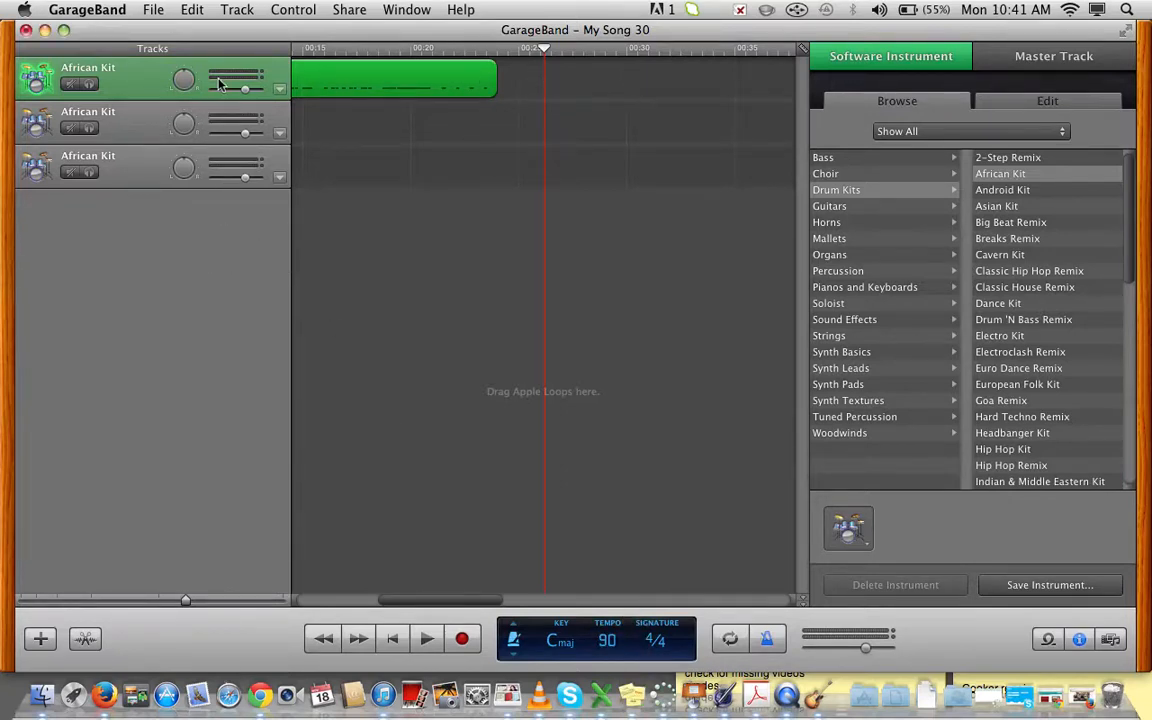
pyautogui.moveTo(128, 132)
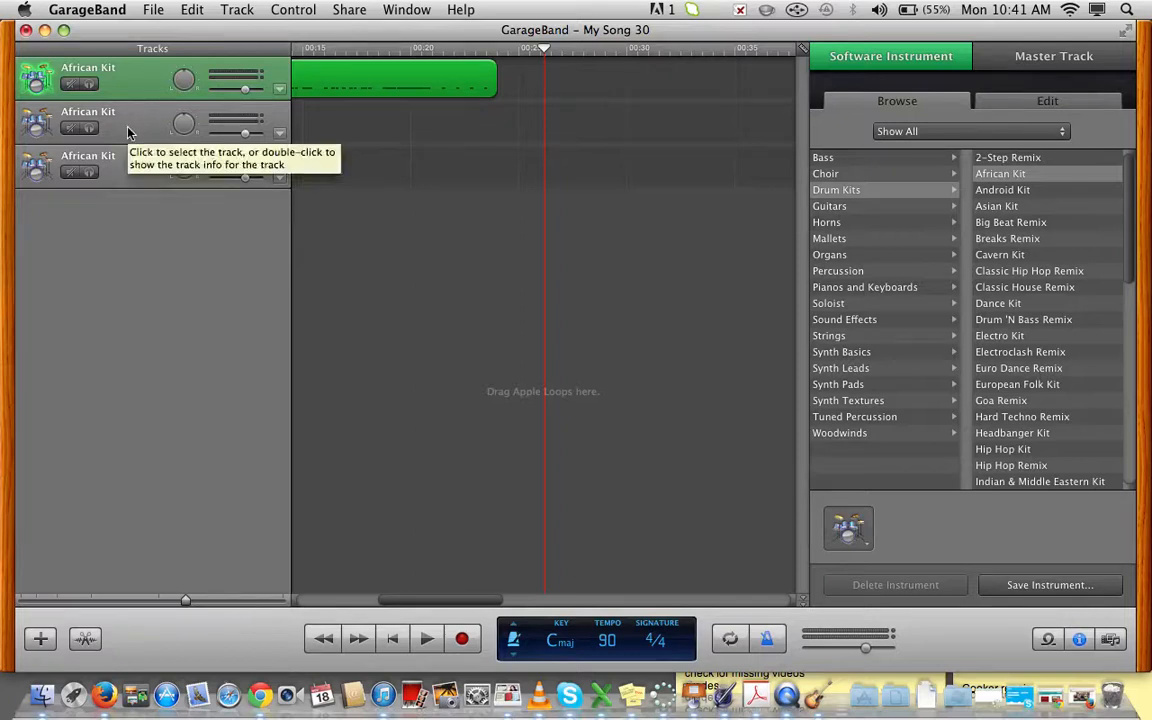
# - Make the second African Kit track the active track
pyautogui.click(128, 130)
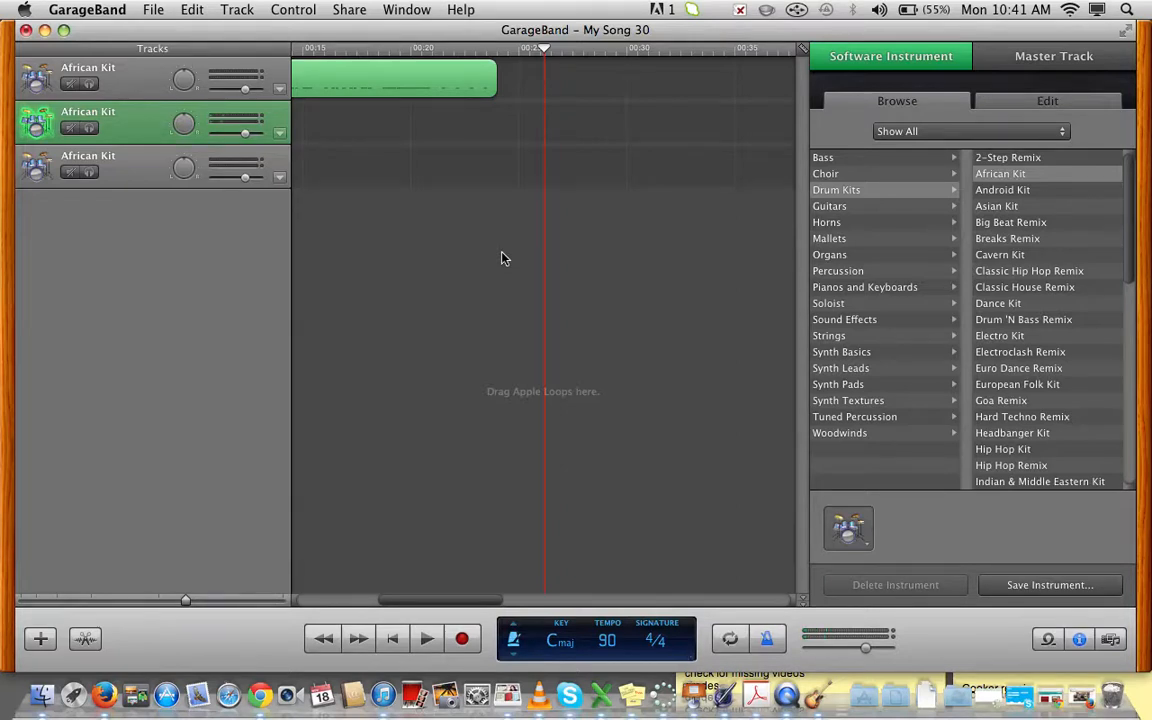
pyautogui.moveTo(440, 466)
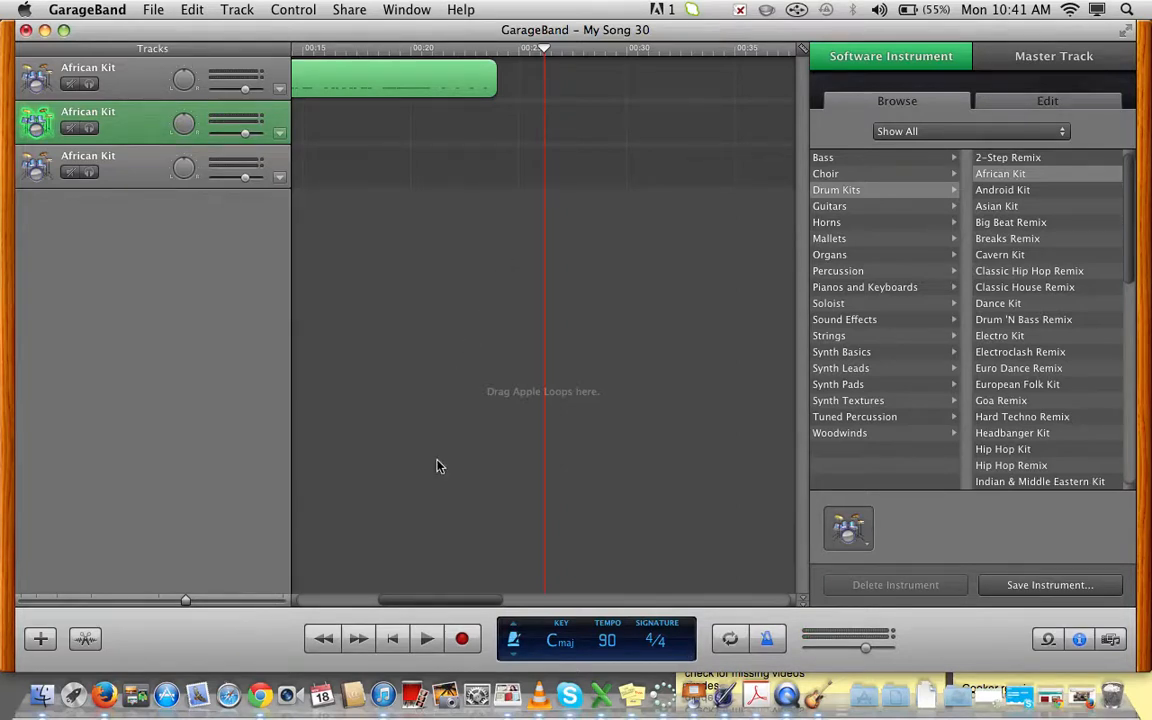